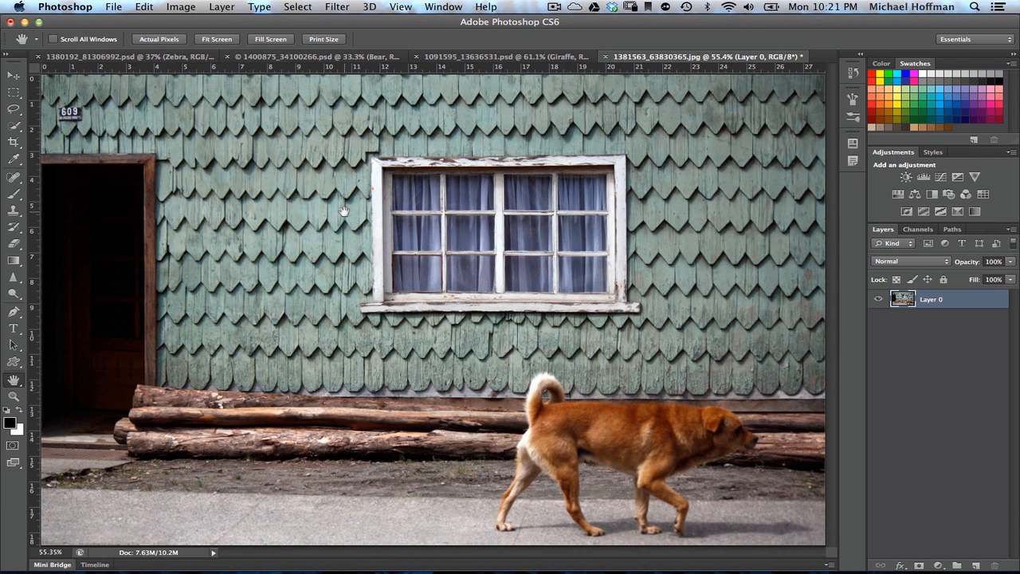
{"action": "mouse_move", "coordinate": [574, 253]}
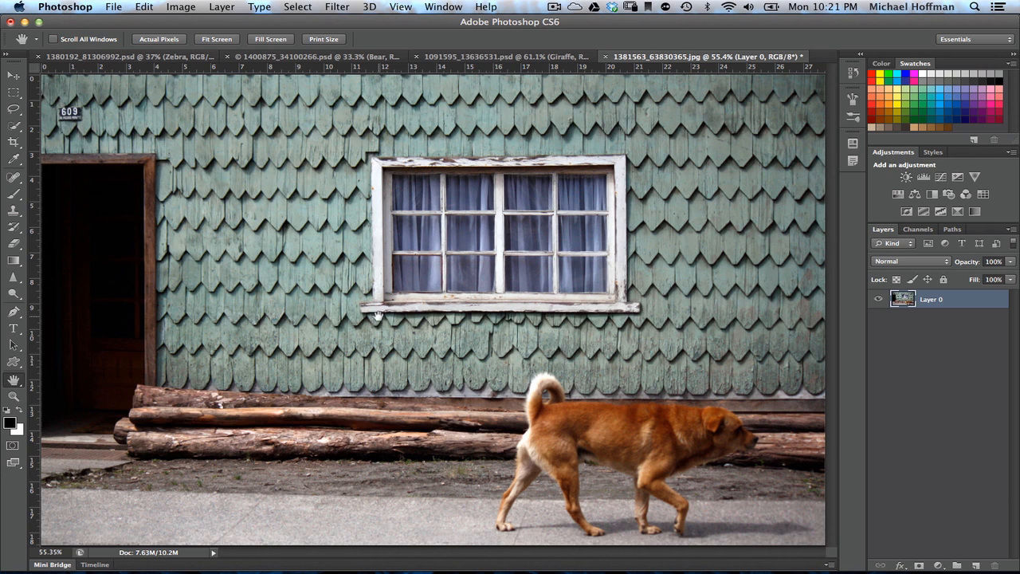
{"action": "mouse_move", "coordinate": [371, 325]}
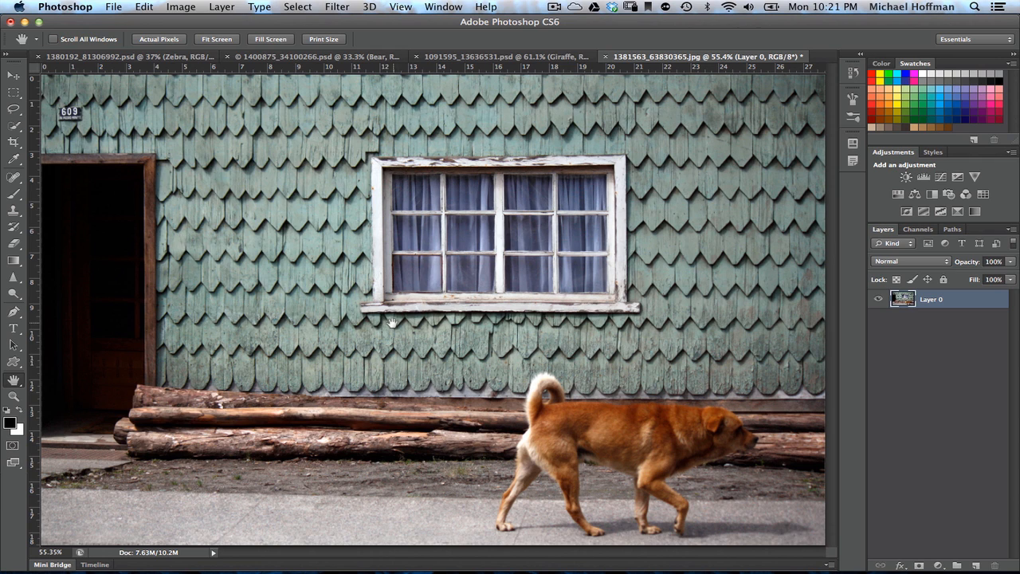
{"action": "mouse_move", "coordinate": [387, 329]}
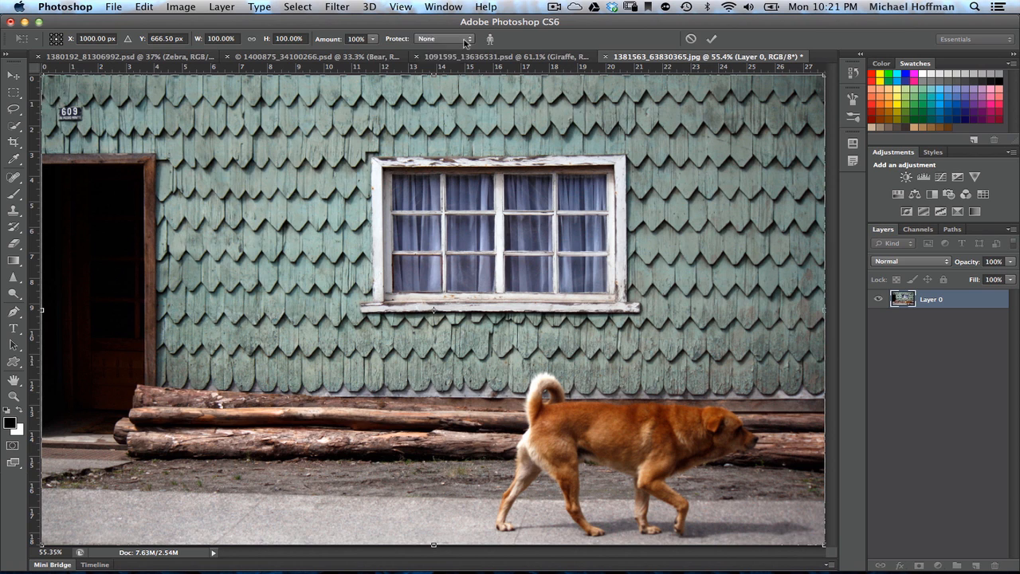
- Set Protect to Features and drag the squeezed dog photo back to full width
{"action": "left_click", "coordinate": [444, 38]}
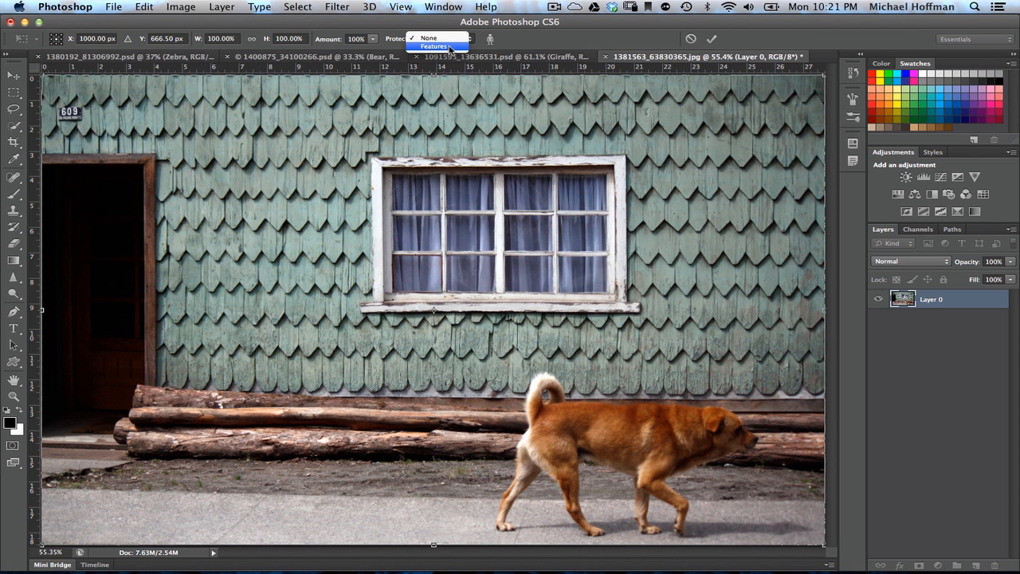
{"action": "left_click", "coordinate": [435, 46]}
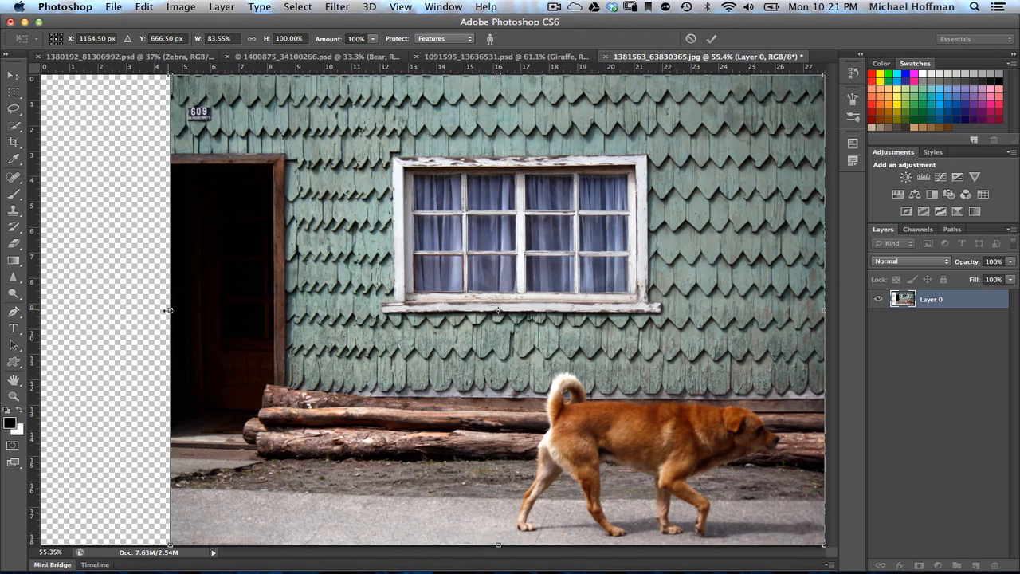
{"action": "left_click_drag", "start_coordinate": [170, 309], "coordinate": [230, 309]}
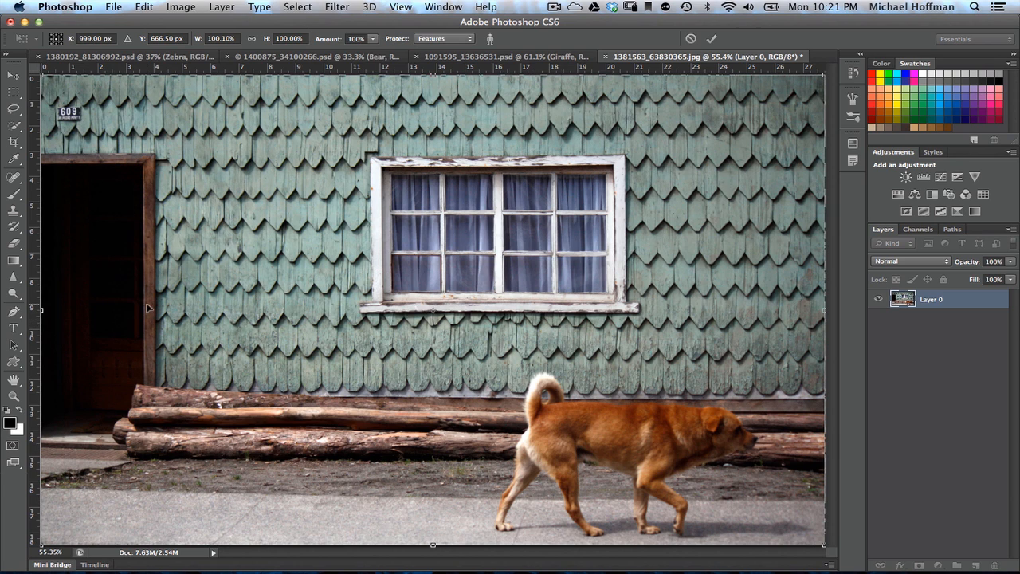
{"action": "mouse_move", "coordinate": [184, 293]}
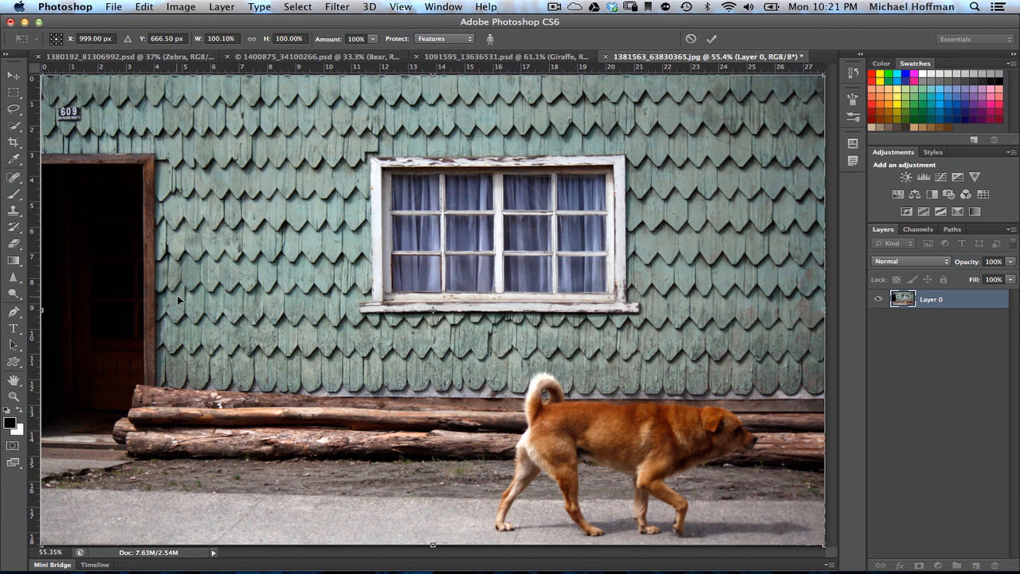
{"action": "mouse_move", "coordinate": [188, 289]}
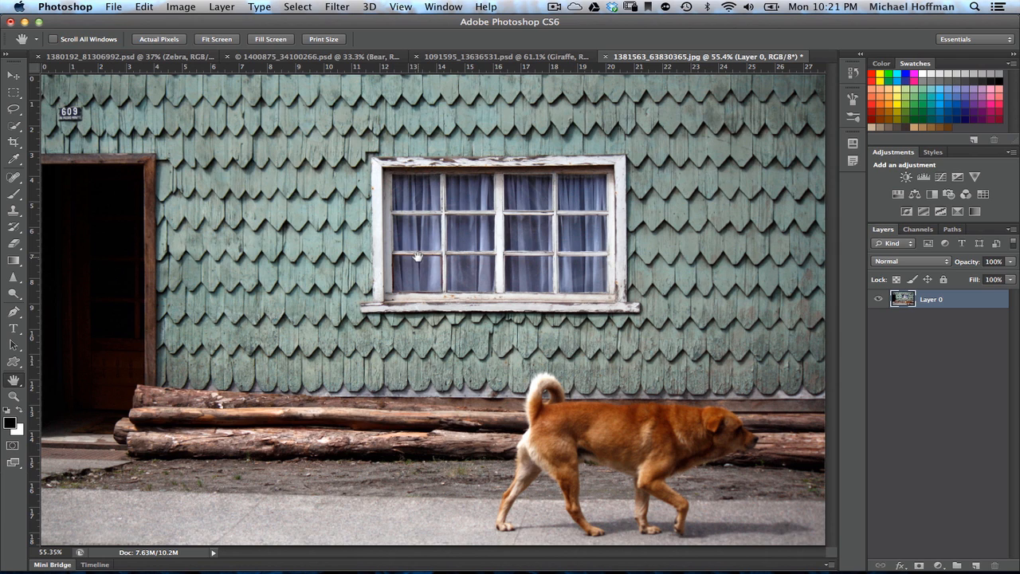
{"action": "mouse_move", "coordinate": [415, 242]}
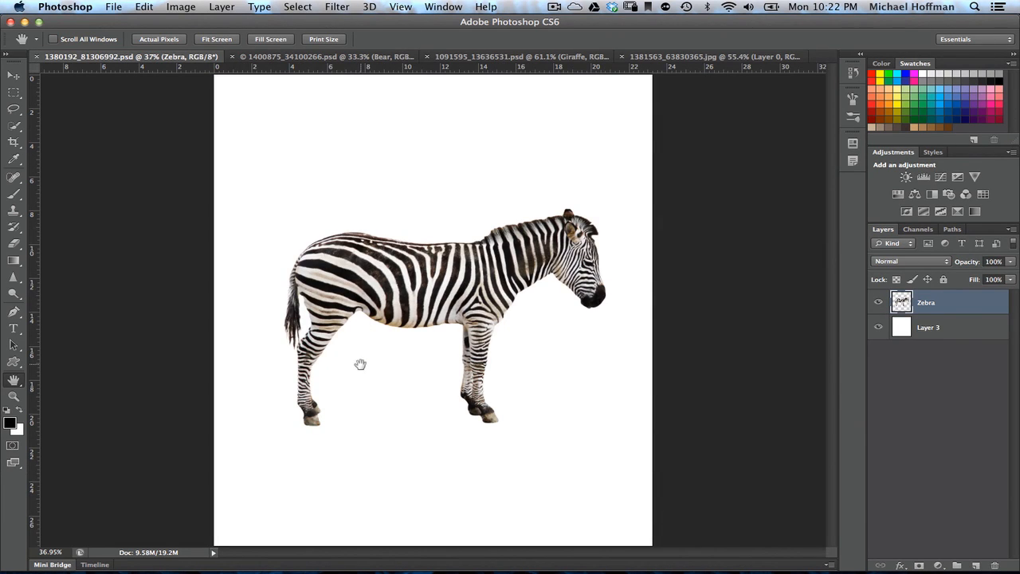
{"action": "mouse_move", "coordinate": [355, 372]}
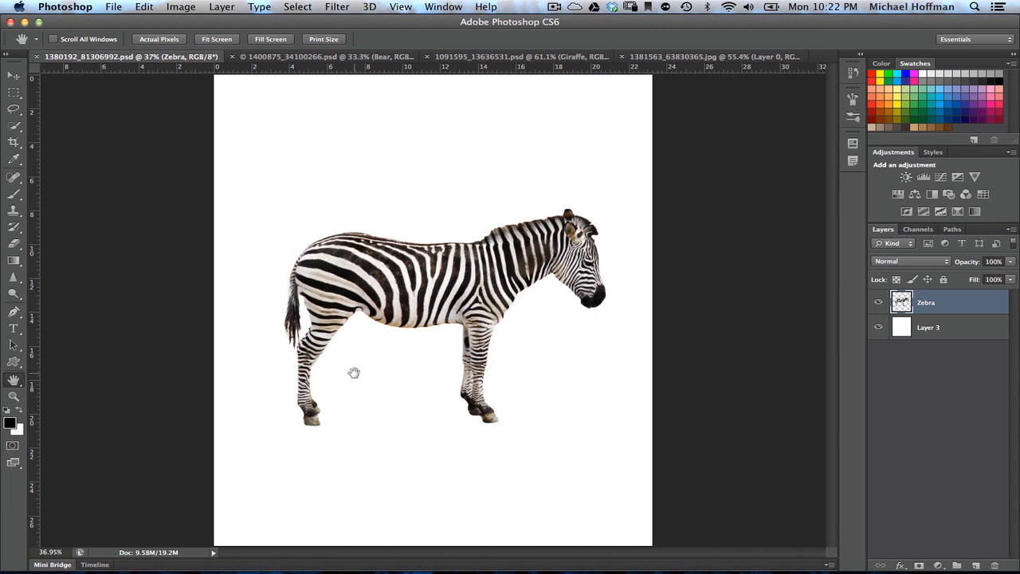
{"action": "mouse_move", "coordinate": [399, 386]}
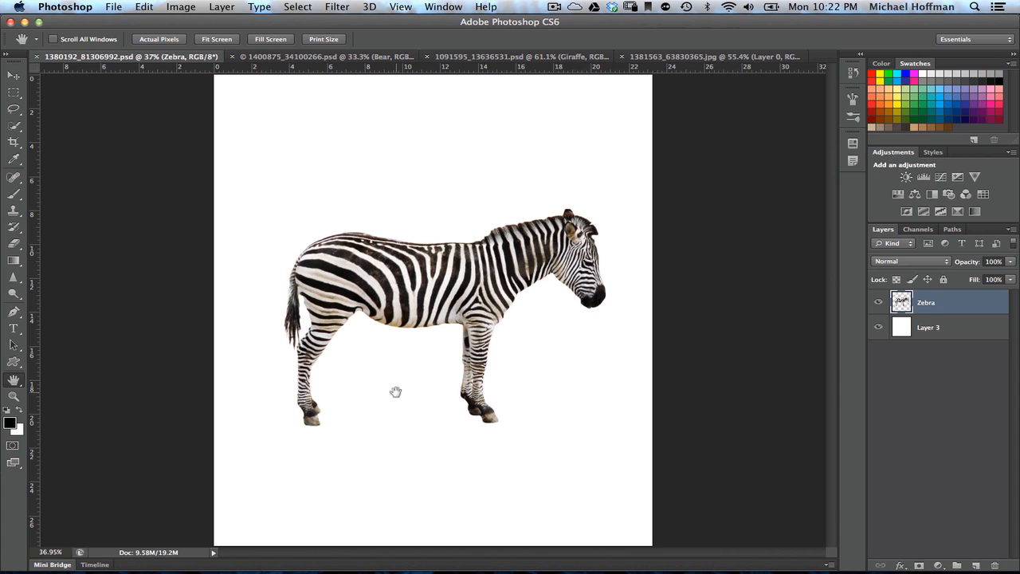
{"action": "mouse_move", "coordinate": [352, 484]}
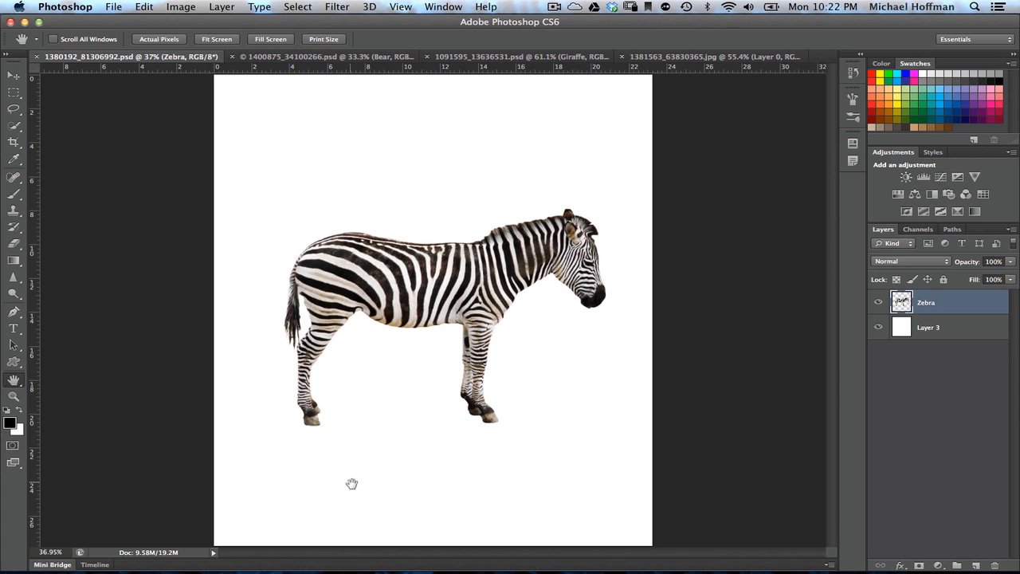
{"action": "mouse_move", "coordinate": [383, 463]}
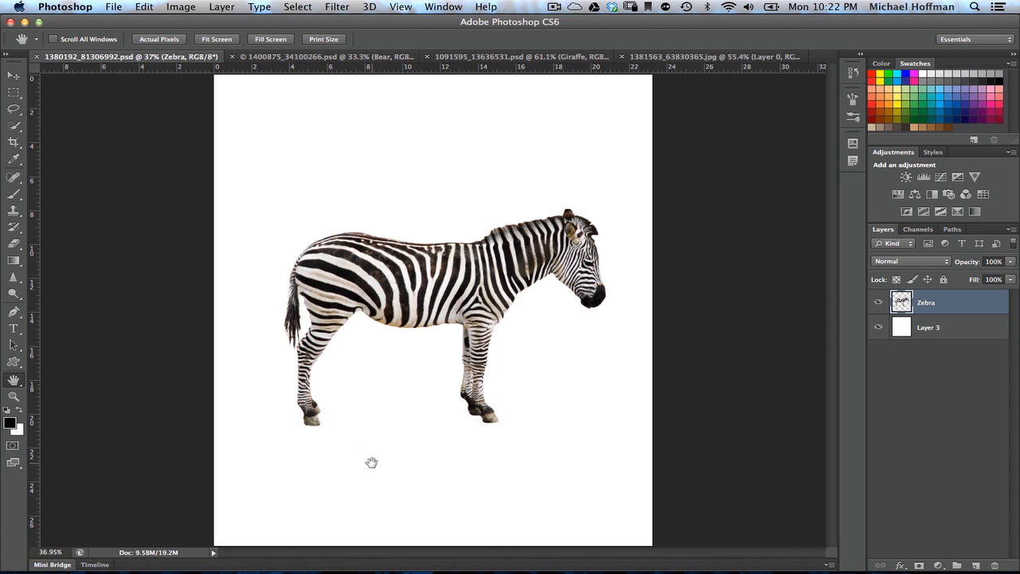
{"action": "mouse_move", "coordinate": [380, 446]}
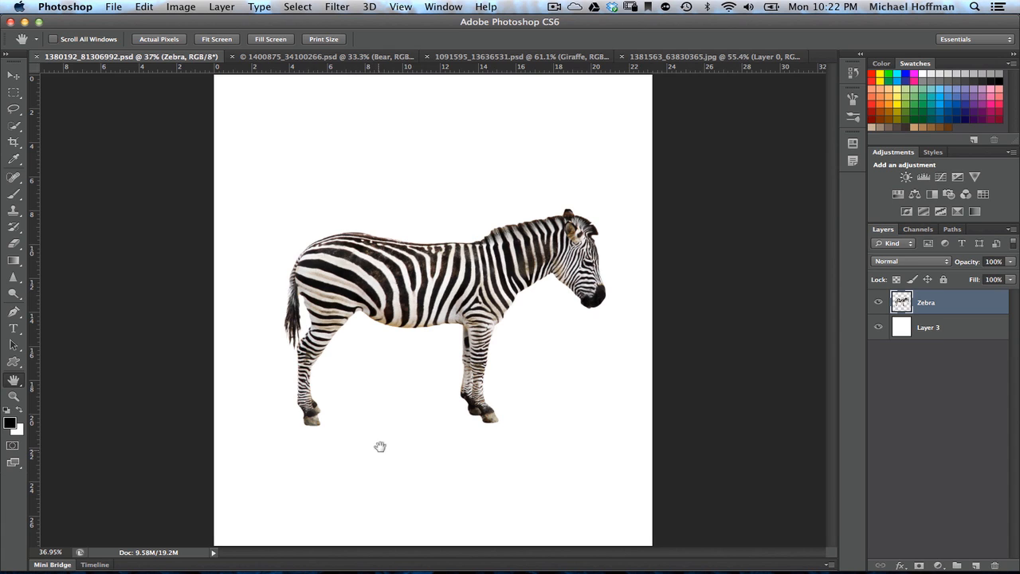
- Show the zebra document's Channels panel with its Zebra alpha channel
{"action": "left_click", "coordinate": [918, 229]}
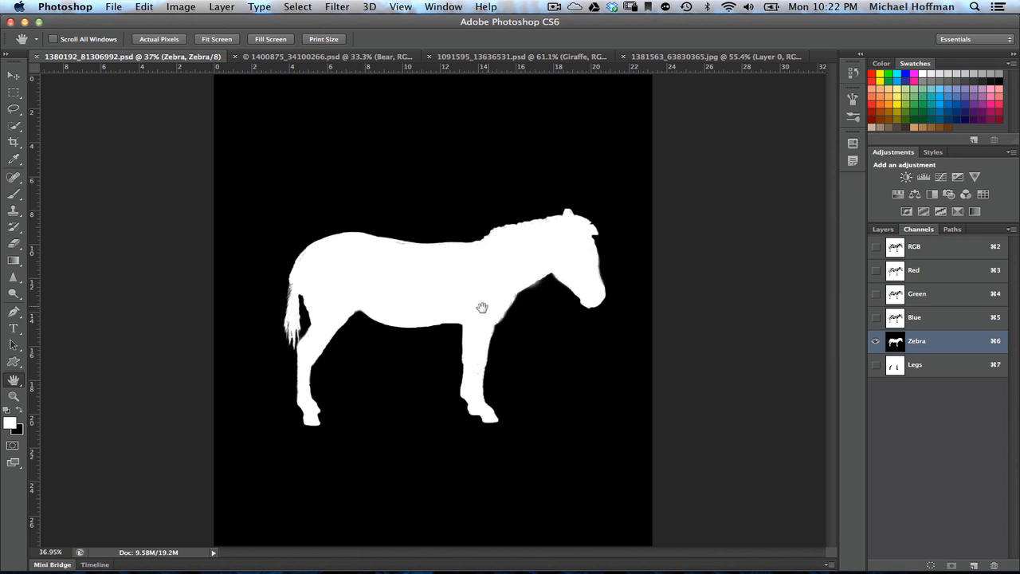
{"action": "mouse_move", "coordinate": [313, 396]}
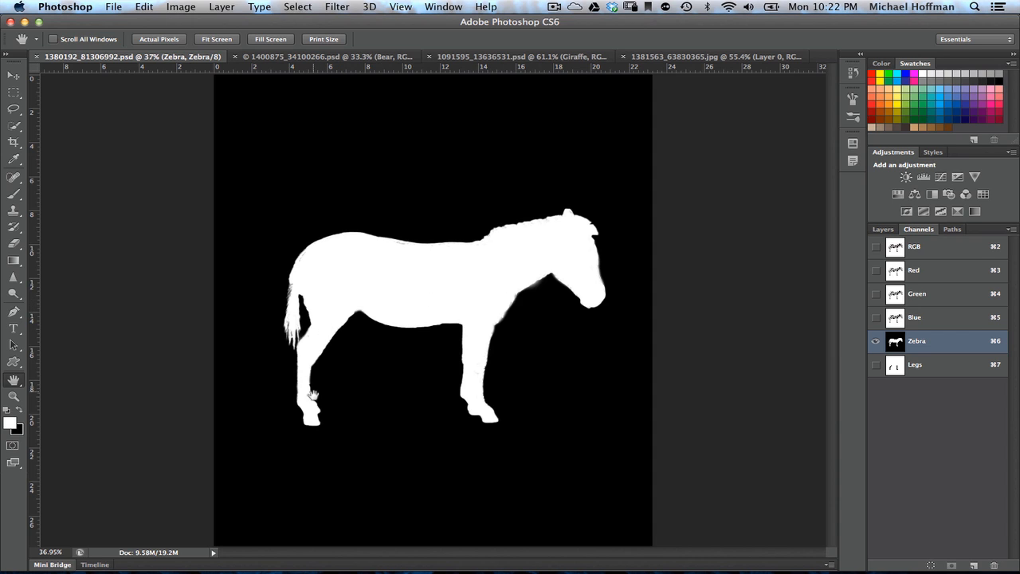
{"action": "mouse_move", "coordinate": [494, 303]}
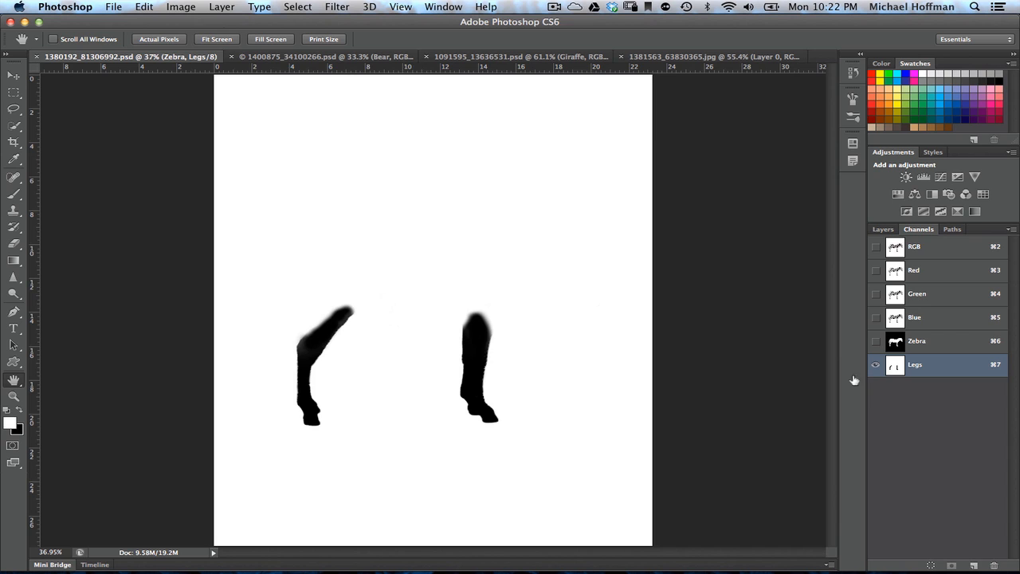
{"action": "mouse_move", "coordinate": [479, 394]}
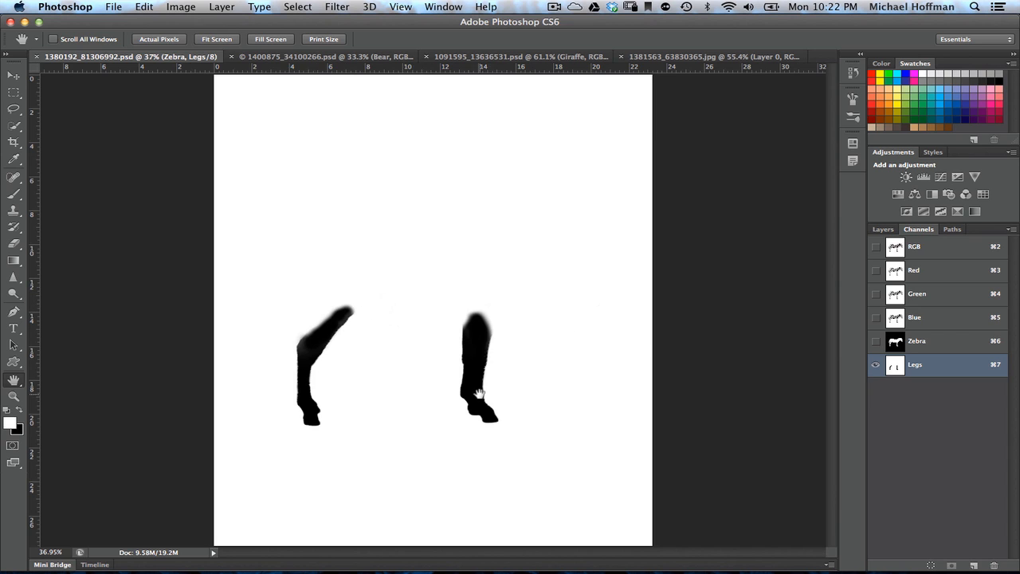
{"action": "mouse_move", "coordinate": [301, 393]}
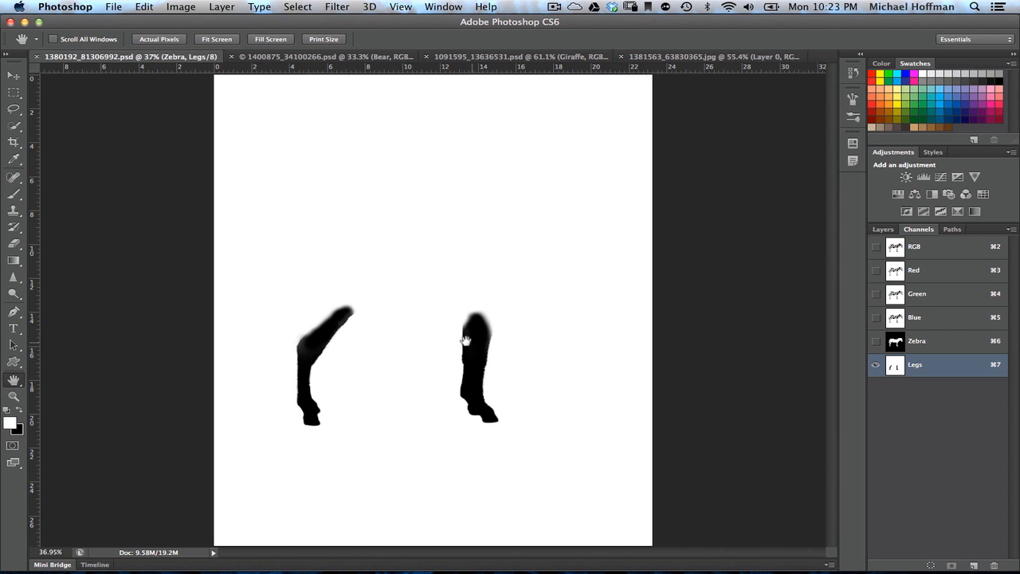
{"action": "mouse_move", "coordinate": [325, 328]}
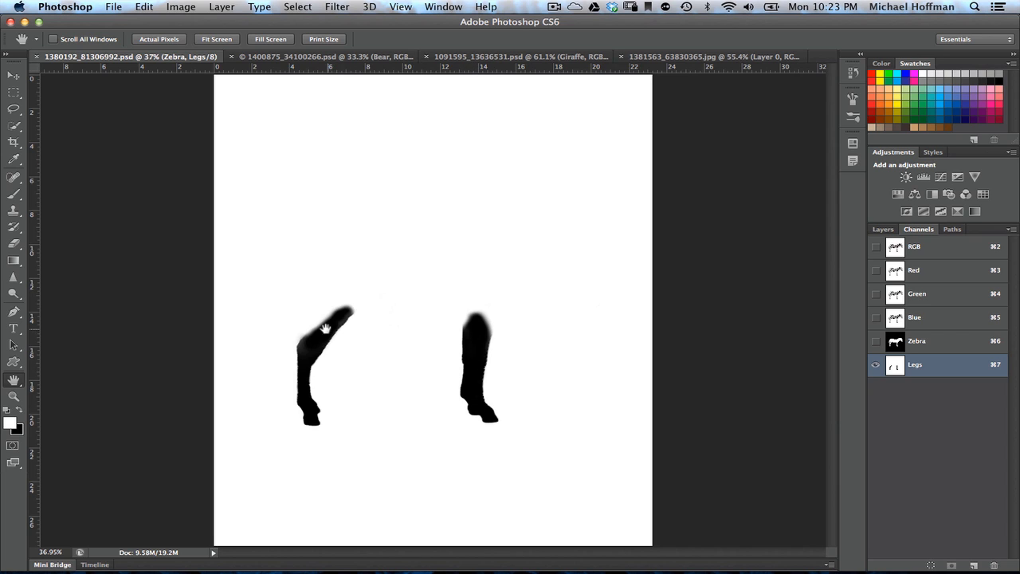
{"action": "mouse_move", "coordinate": [405, 385]}
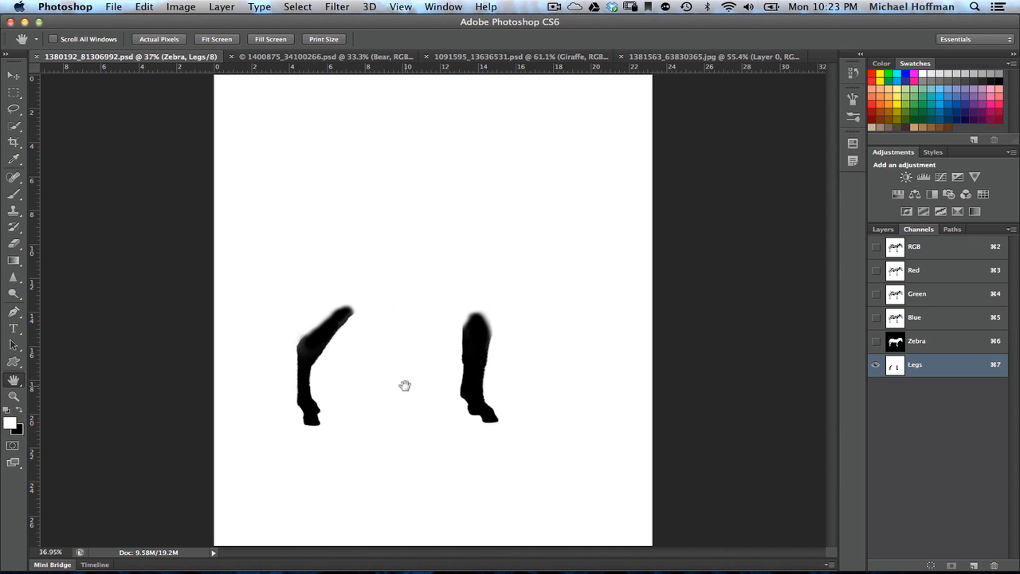
{"action": "mouse_move", "coordinate": [403, 335]}
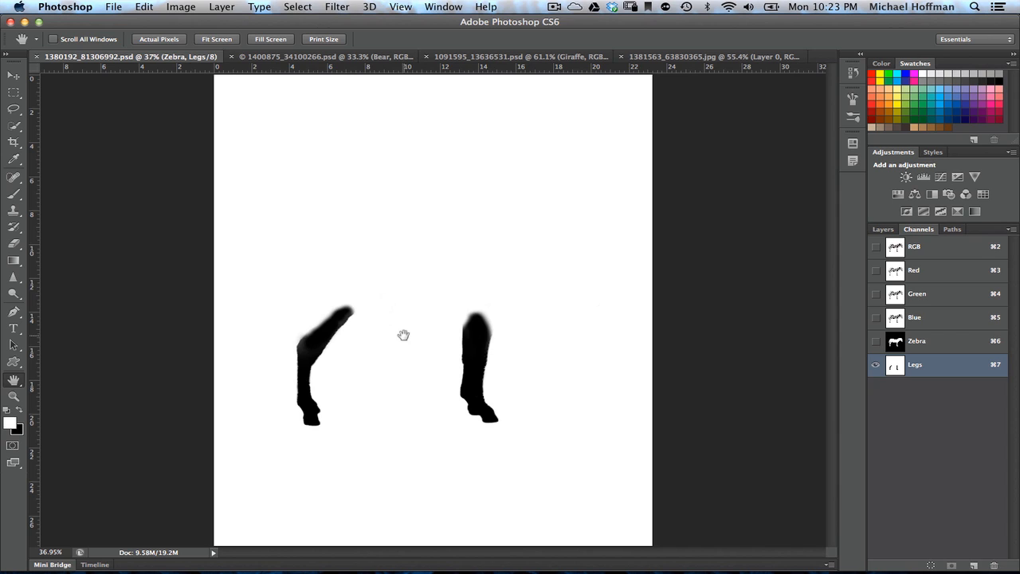
{"action": "mouse_move", "coordinate": [175, 54]}
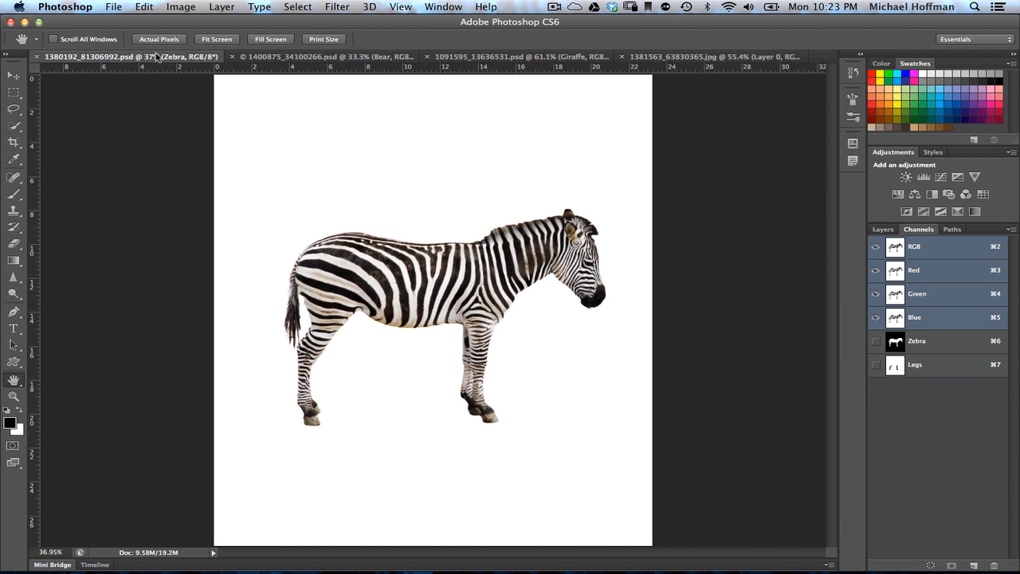
- Start Edit > Content-Aware Scale on the zebra
{"action": "left_click", "coordinate": [143, 7]}
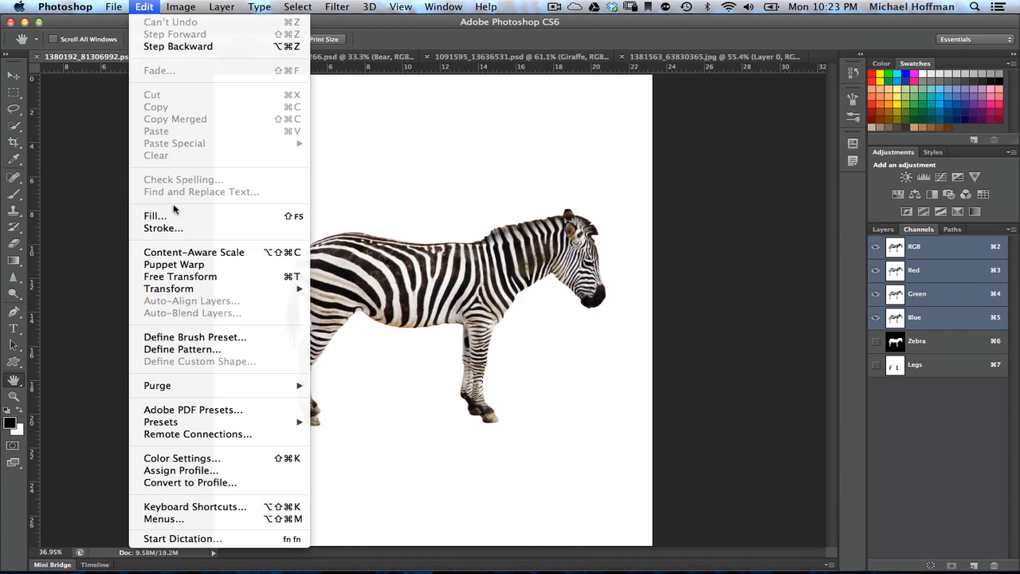
{"action": "mouse_move", "coordinate": [194, 252]}
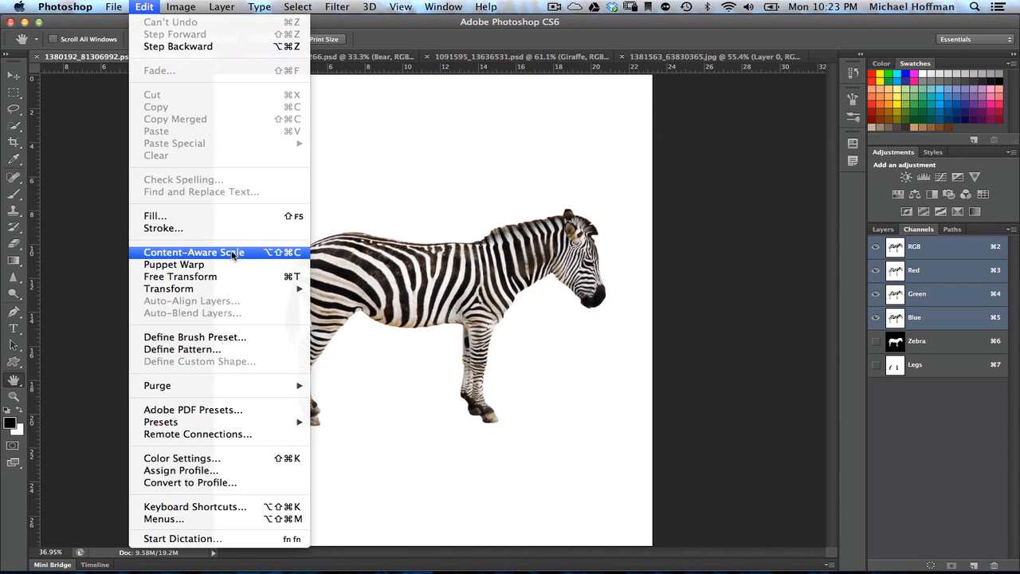
{"action": "mouse_move", "coordinate": [277, 260]}
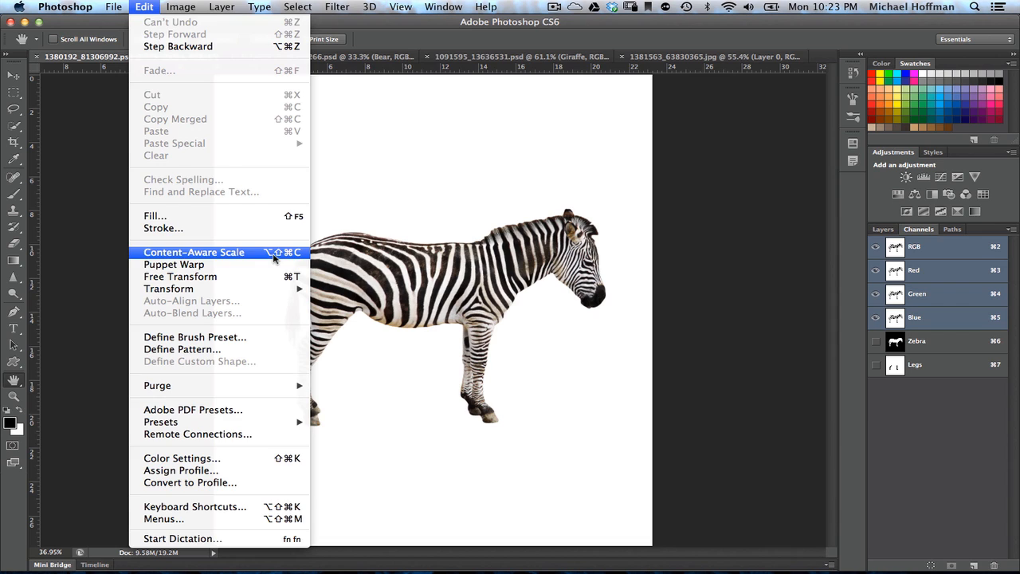
{"action": "left_click", "coordinate": [194, 252]}
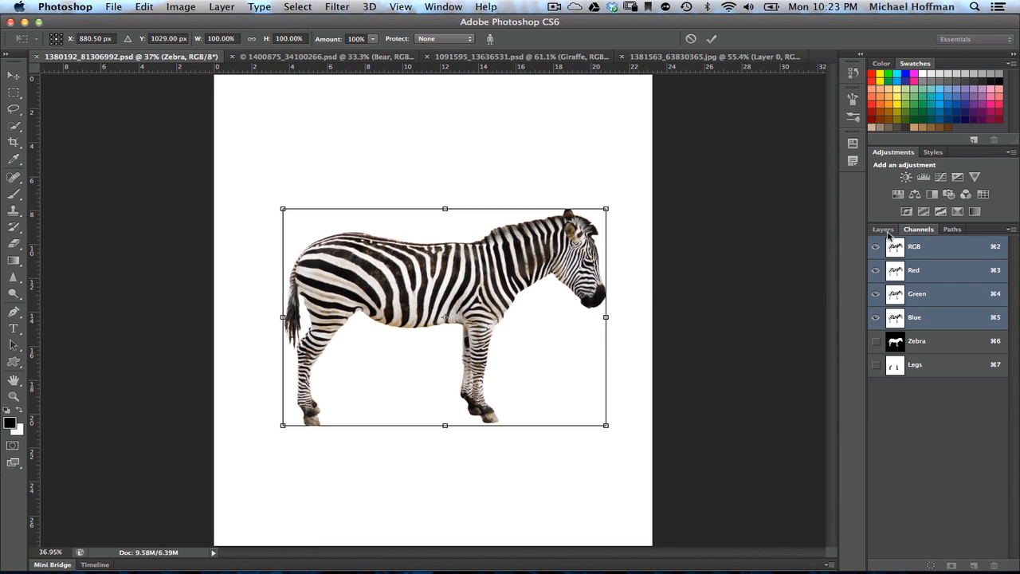
- Return to the Layers panel and set the scale's Protect option to Legs
{"action": "left_click", "coordinate": [882, 229]}
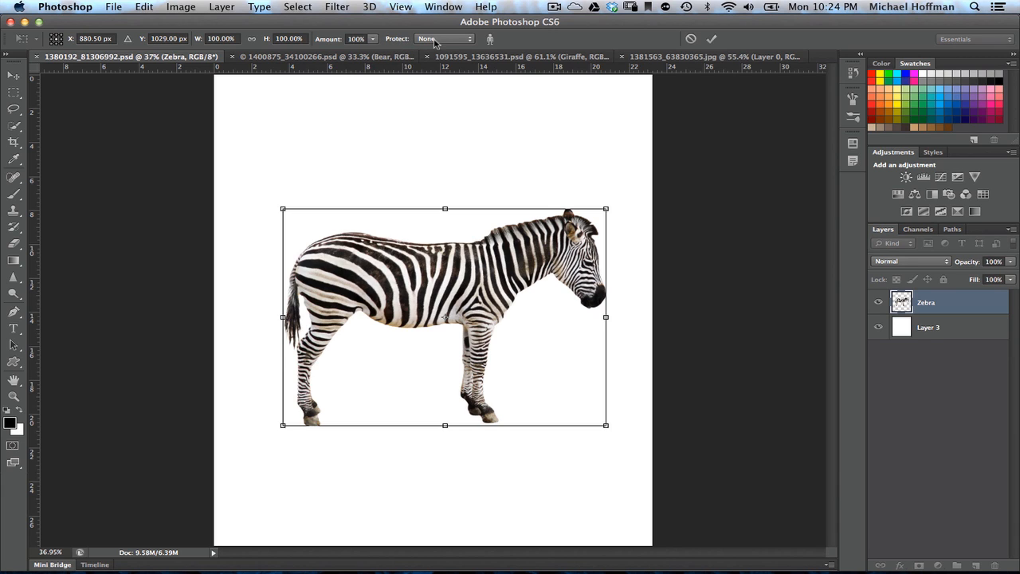
{"action": "left_click", "coordinate": [444, 38]}
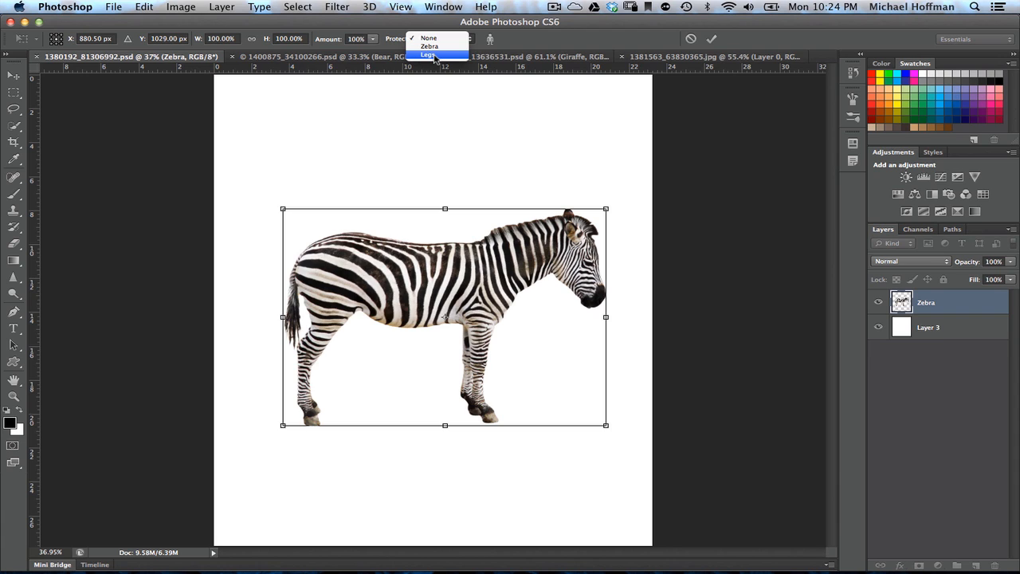
{"action": "mouse_move", "coordinate": [434, 59]}
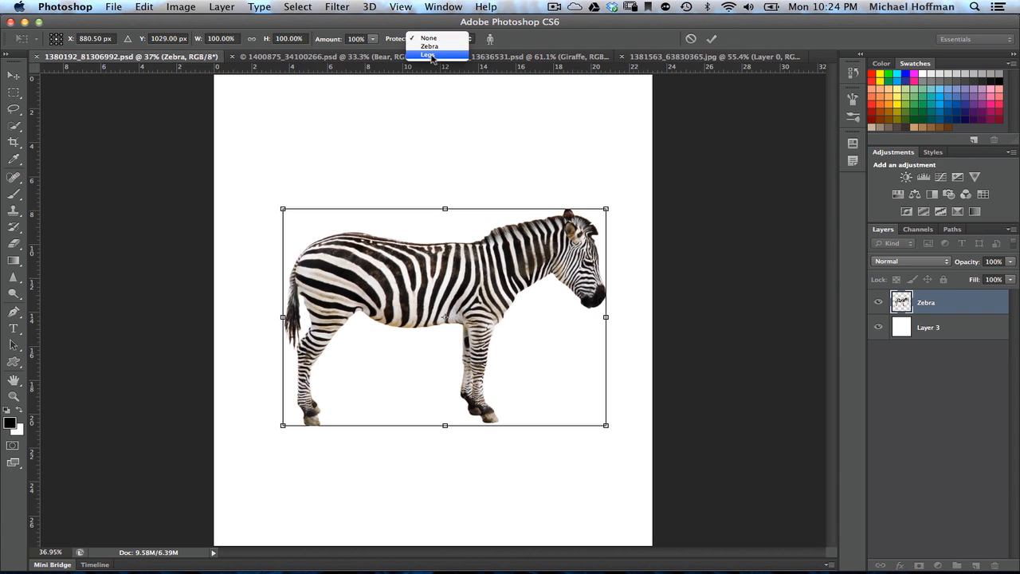
{"action": "left_click", "coordinate": [431, 54]}
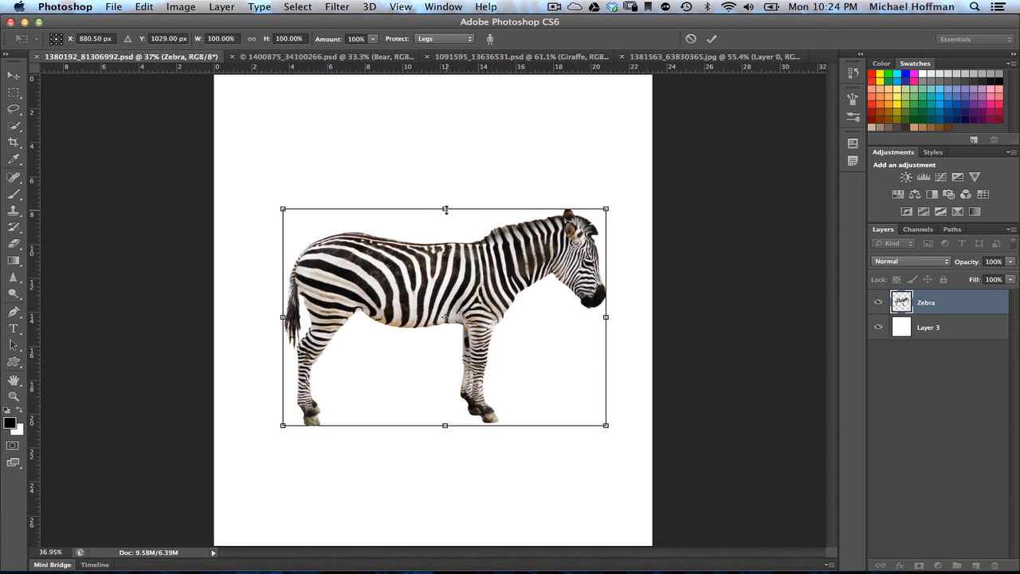
- Drag the zebra's bounding box vertically to about 174% height for long legs
{"action": "left_click_drag", "start_coordinate": [445, 209], "coordinate": [445, 133]}
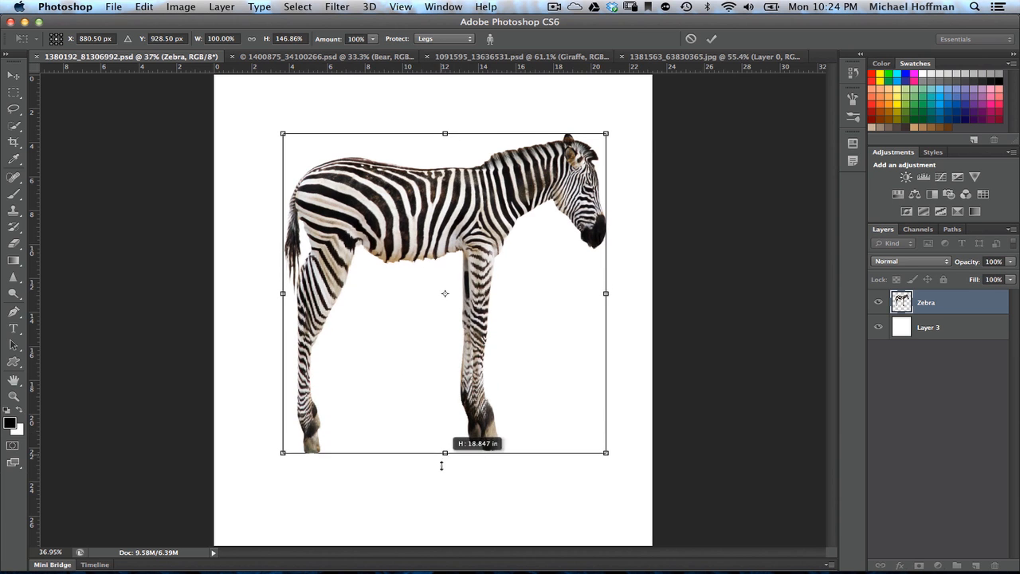
{"action": "left_click_drag", "start_coordinate": [445, 453], "coordinate": [445, 504]}
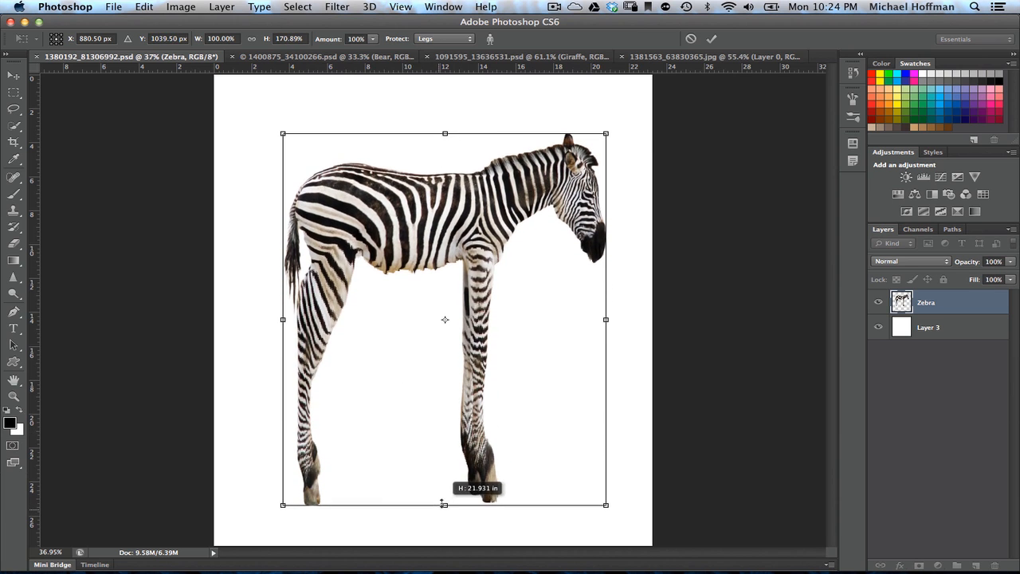
{"action": "left_click_drag", "start_coordinate": [445, 503], "coordinate": [445, 511]}
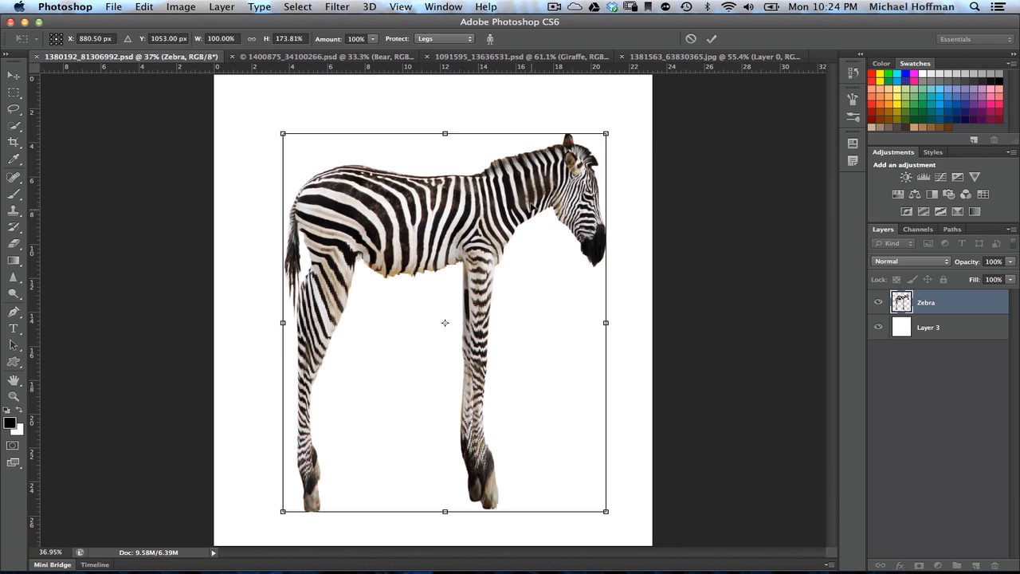
{"action": "left_click_drag", "start_coordinate": [445, 133], "coordinate": [445, 109]}
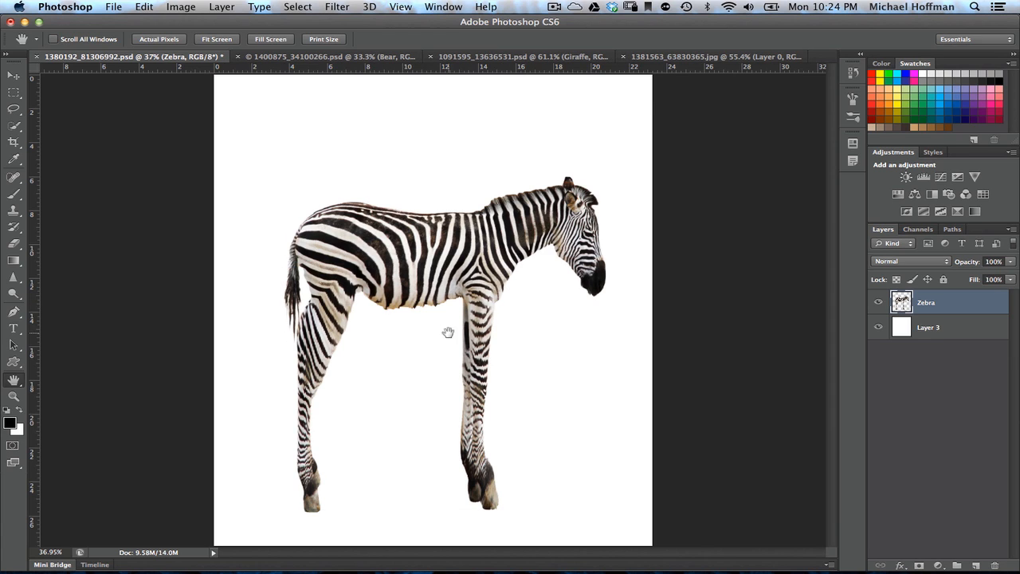
{"action": "mouse_move", "coordinate": [431, 343]}
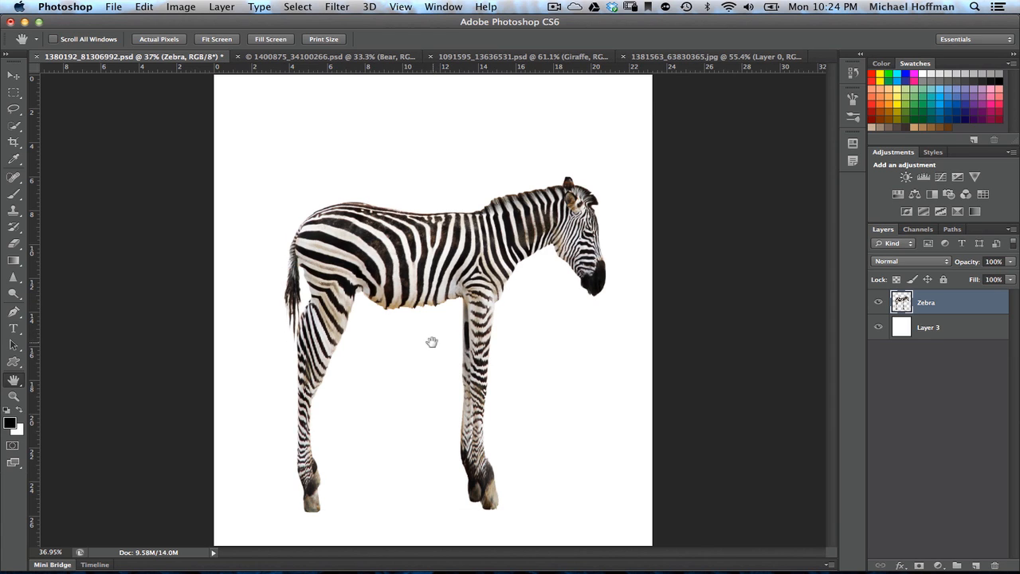
{"action": "mouse_move", "coordinate": [445, 330]}
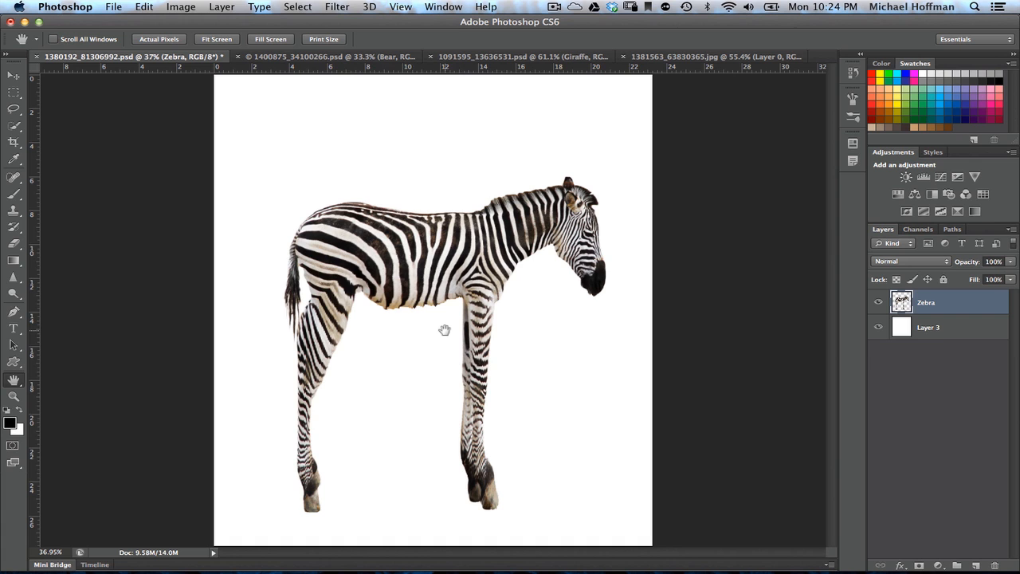
{"action": "mouse_move", "coordinate": [447, 322]}
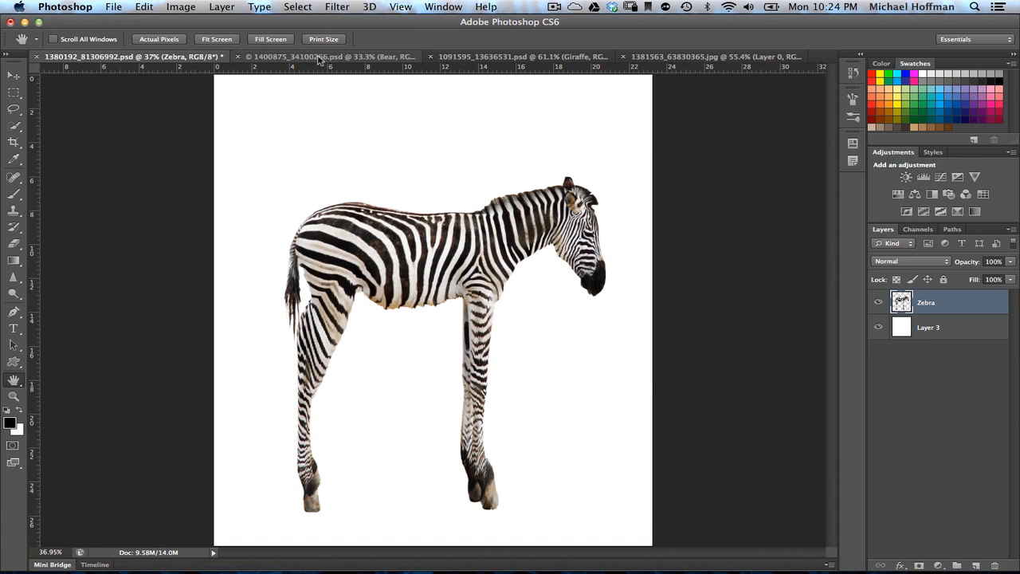
- Switch to the bear document with its Bear and Background layers
{"action": "left_click", "coordinate": [327, 57]}
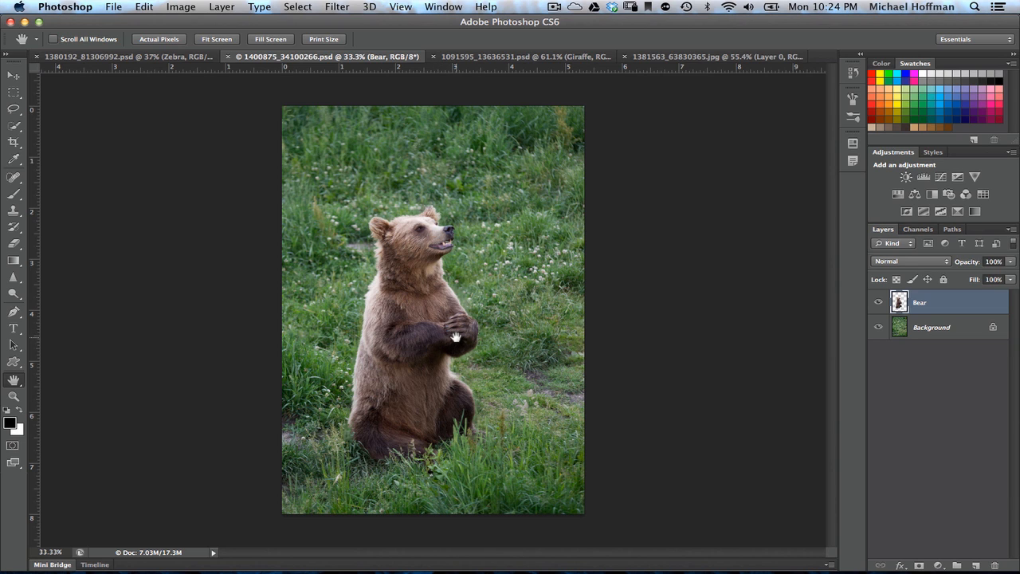
{"action": "mouse_move", "coordinate": [469, 331]}
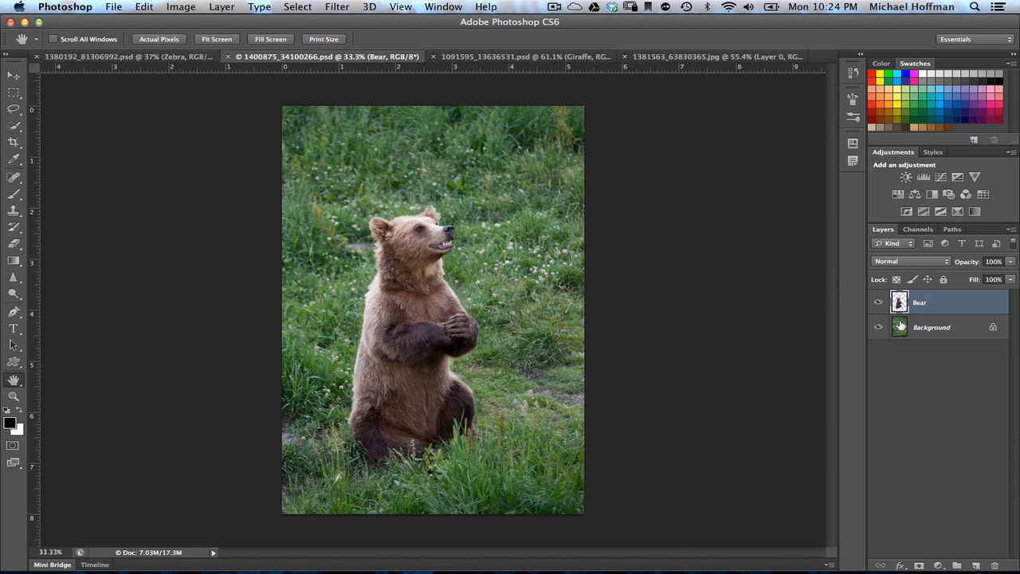
{"action": "left_click", "coordinate": [879, 302]}
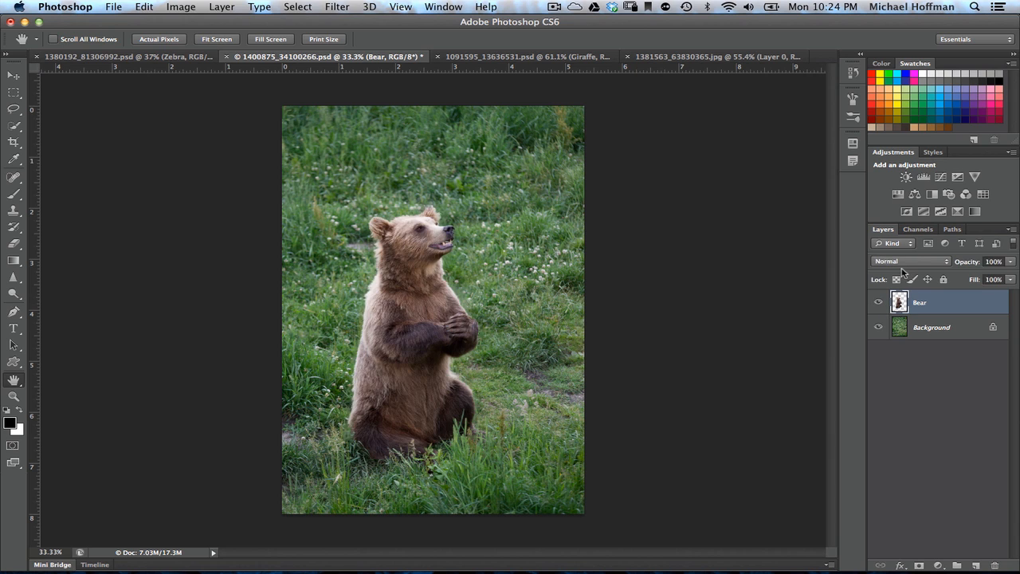
- Open the bear's Channels panel and view the Torso mask channel
{"action": "left_click", "coordinate": [918, 229]}
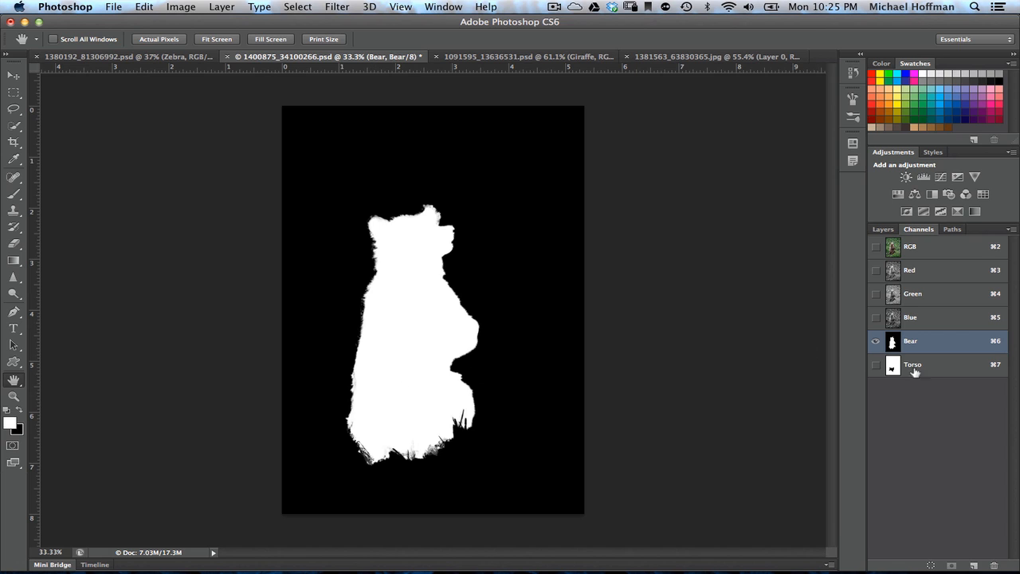
{"action": "left_click", "coordinate": [913, 364]}
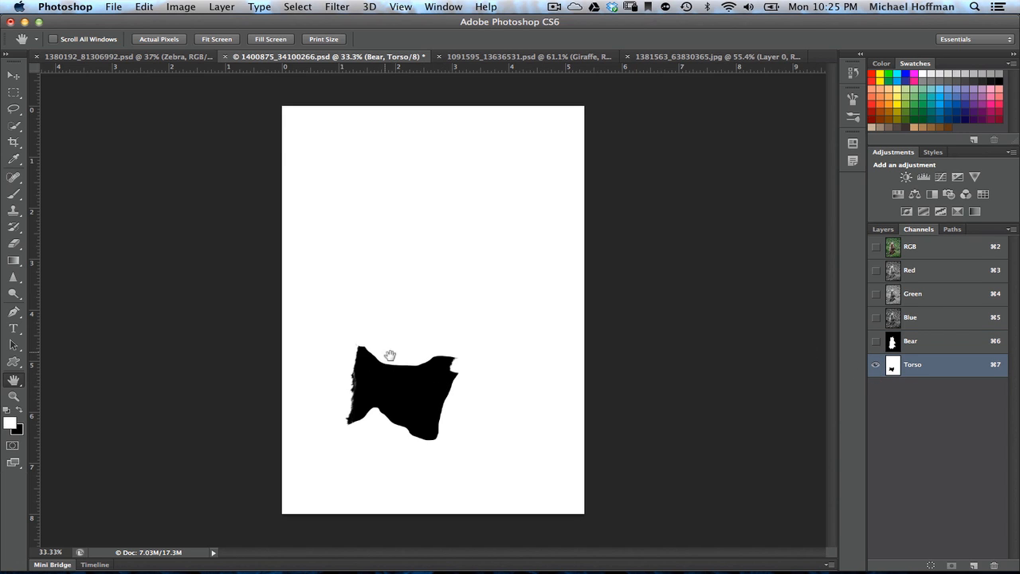
{"action": "mouse_move", "coordinate": [407, 409]}
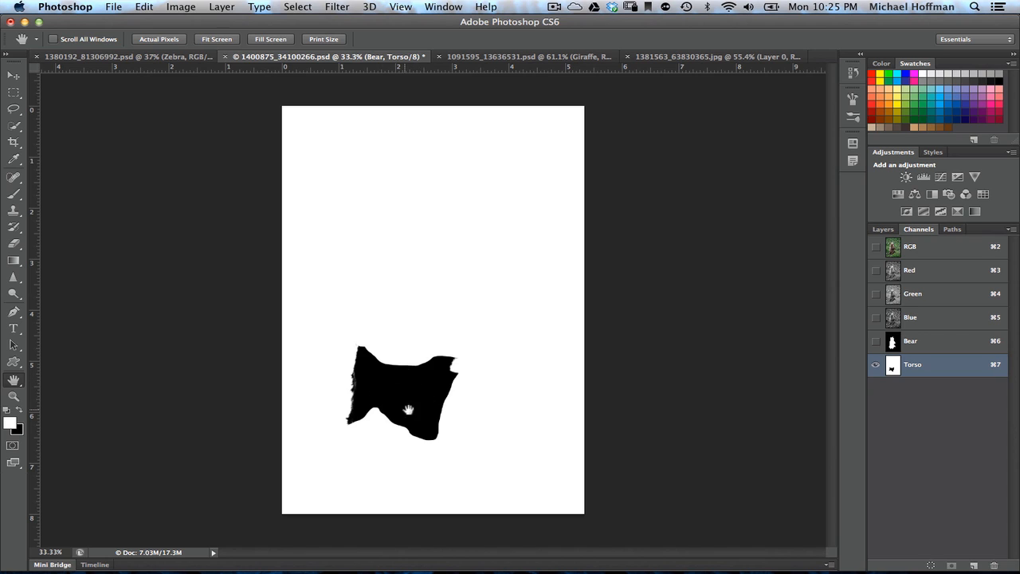
{"action": "mouse_move", "coordinate": [389, 400]}
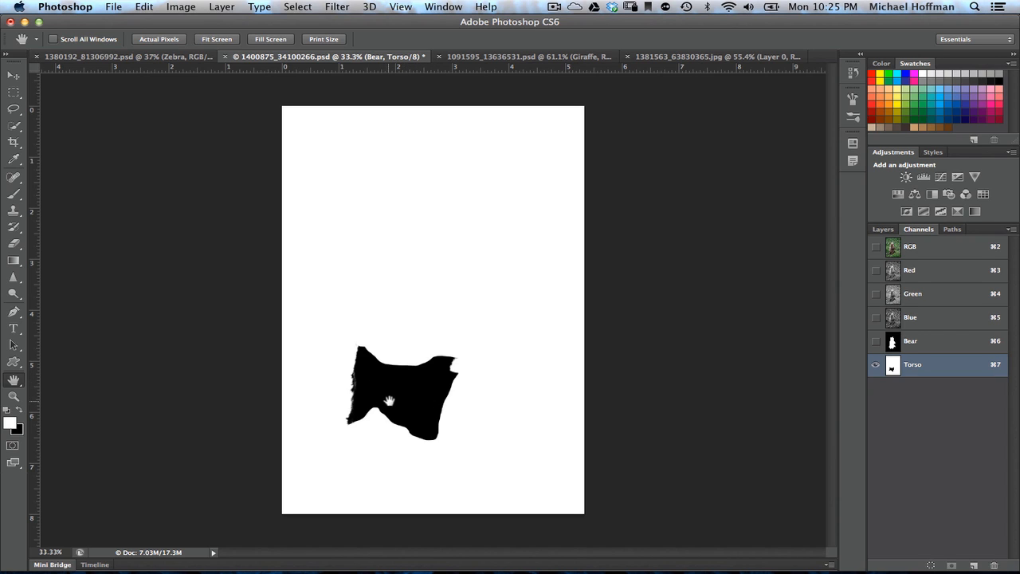
{"action": "mouse_move", "coordinate": [408, 405]}
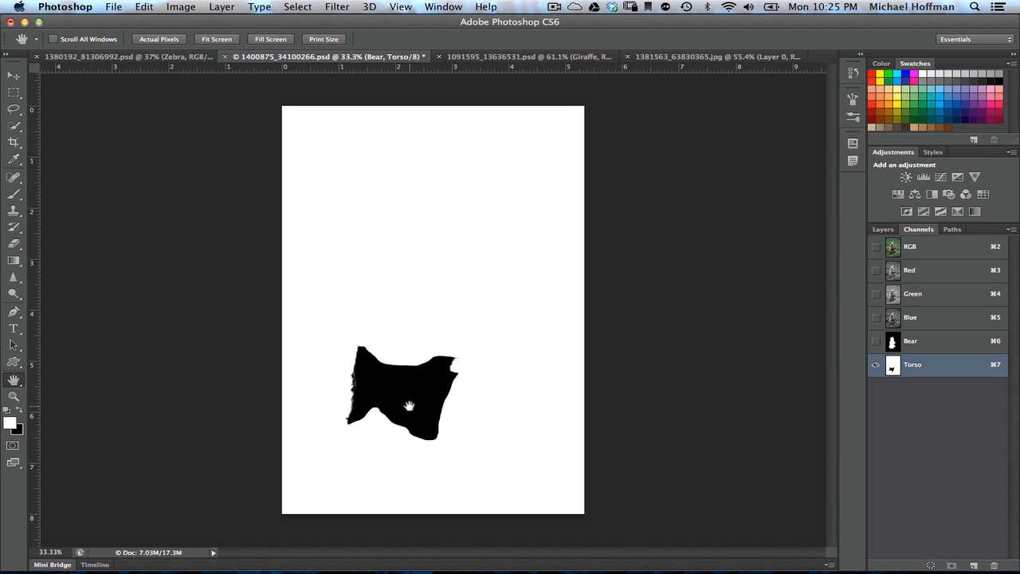
{"action": "mouse_move", "coordinate": [455, 393]}
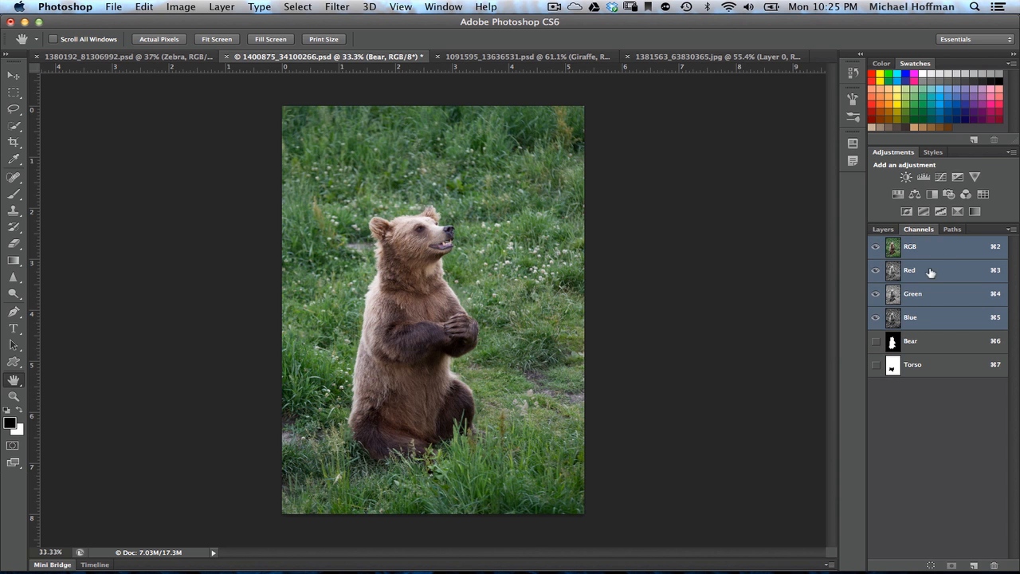
- Return to the bear's layers and open the Edit menu
{"action": "left_click", "coordinate": [883, 229]}
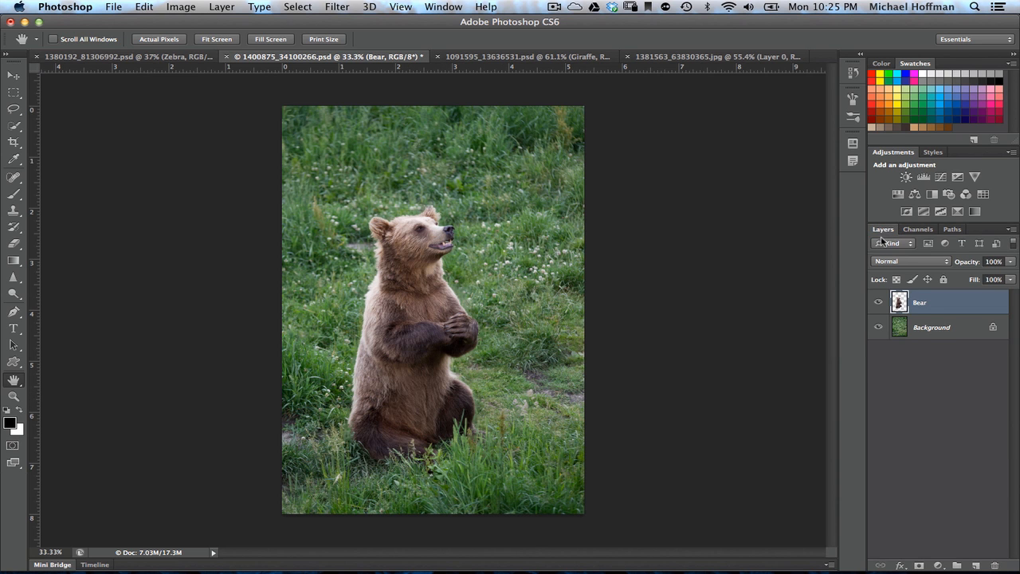
{"action": "mouse_move", "coordinate": [318, 134]}
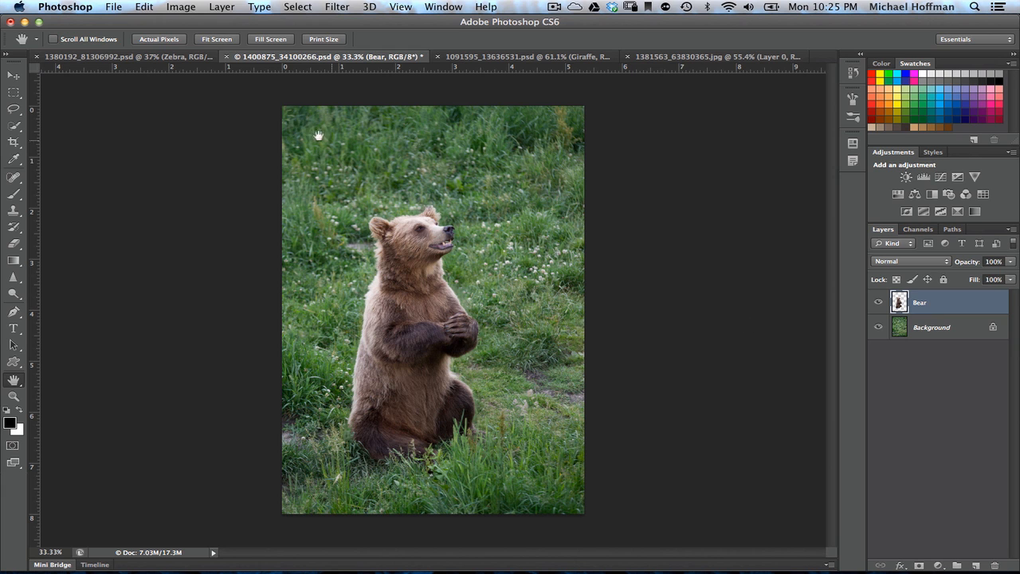
{"action": "left_click", "coordinate": [143, 6]}
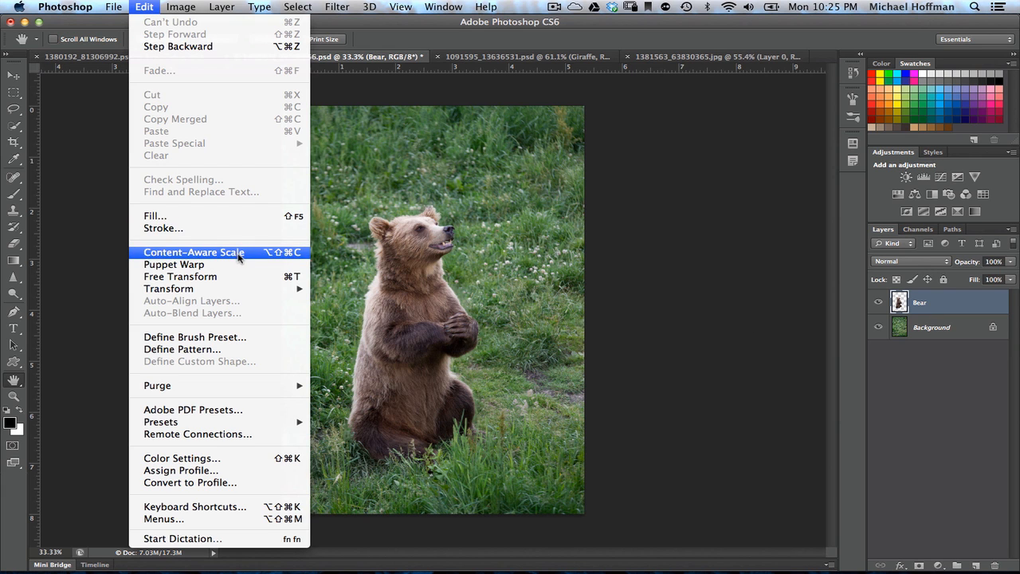
- Content-aware scale the bear taller with Protect set to Torso
{"action": "left_click", "coordinate": [193, 252]}
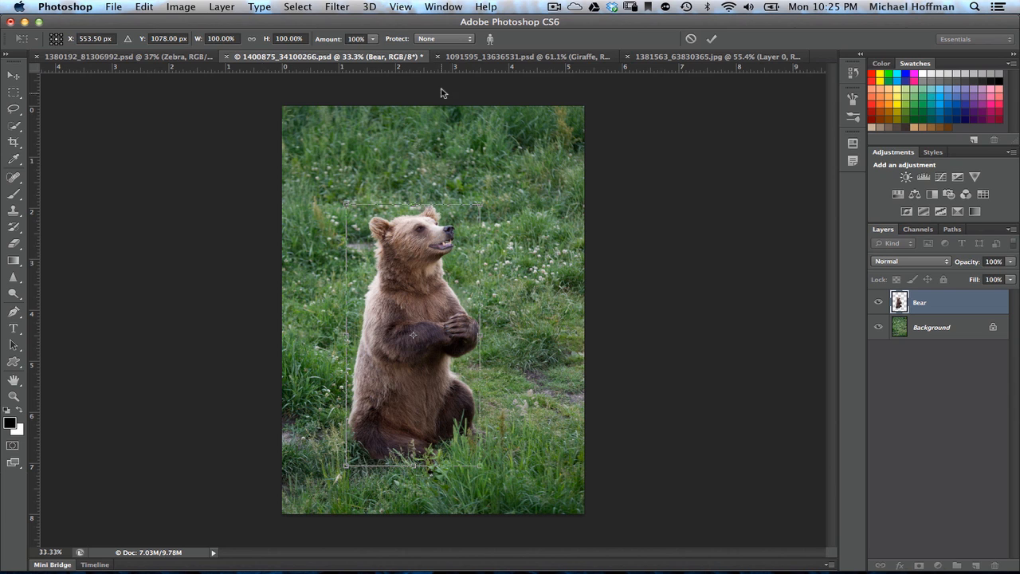
{"action": "mouse_move", "coordinate": [444, 45]}
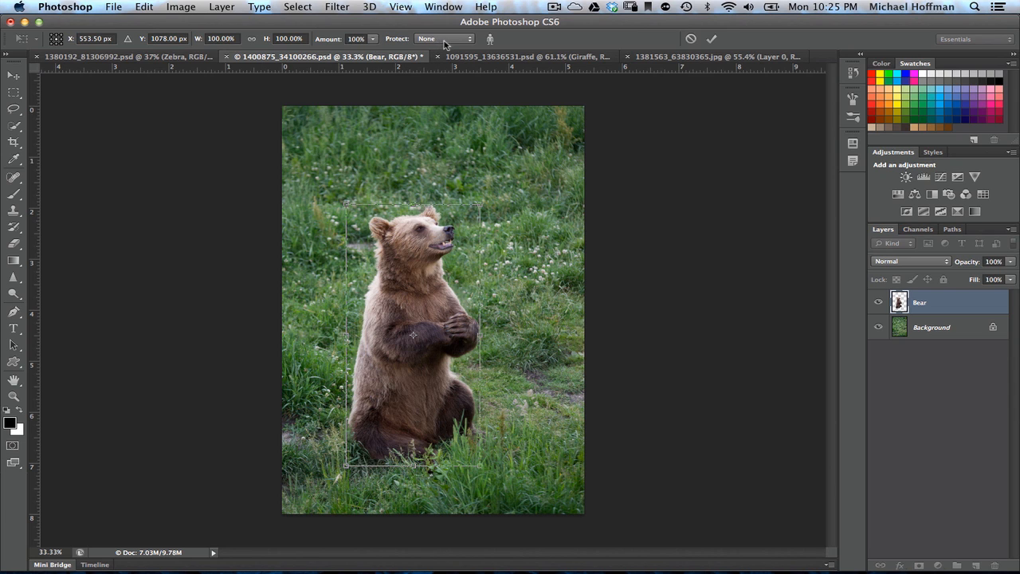
{"action": "left_click", "coordinate": [443, 38]}
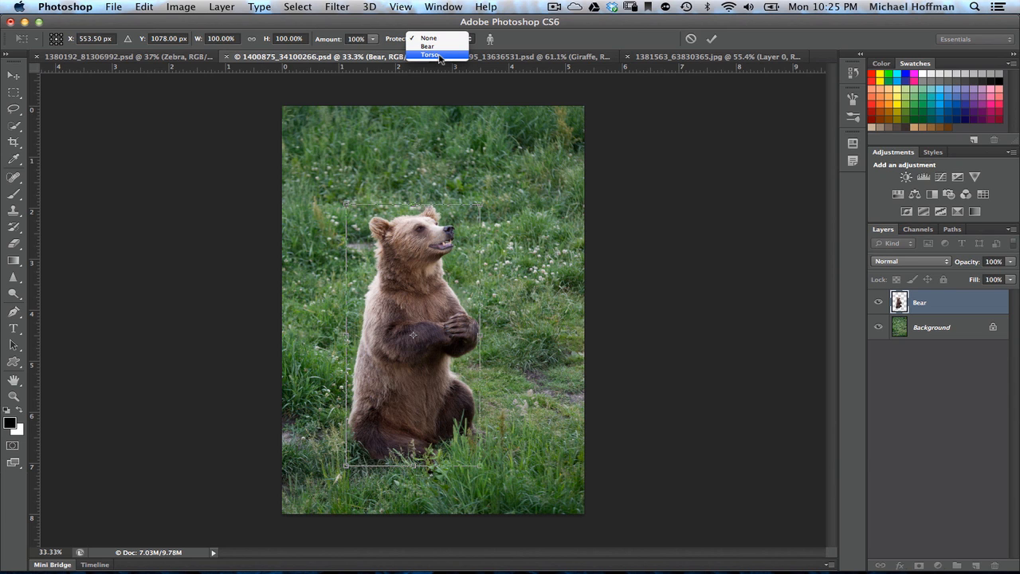
{"action": "left_click", "coordinate": [430, 55]}
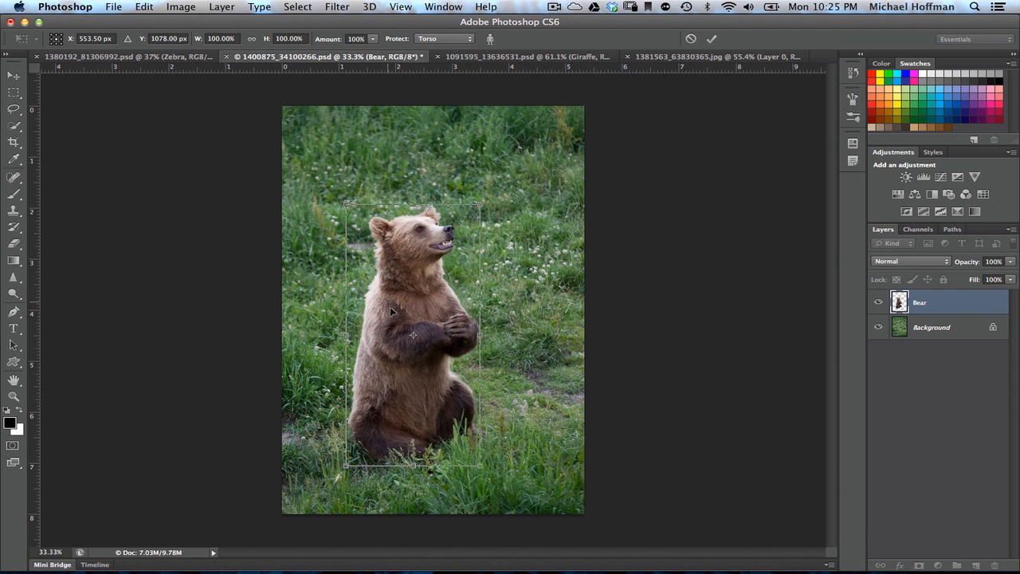
{"action": "mouse_move", "coordinate": [415, 207]}
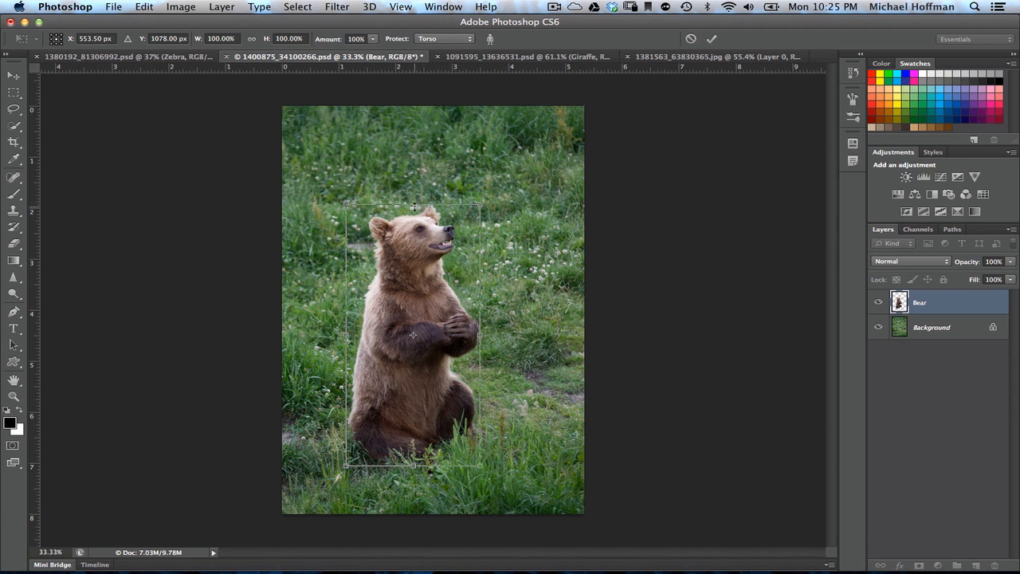
{"action": "left_click_drag", "start_coordinate": [414, 206], "coordinate": [414, 167]}
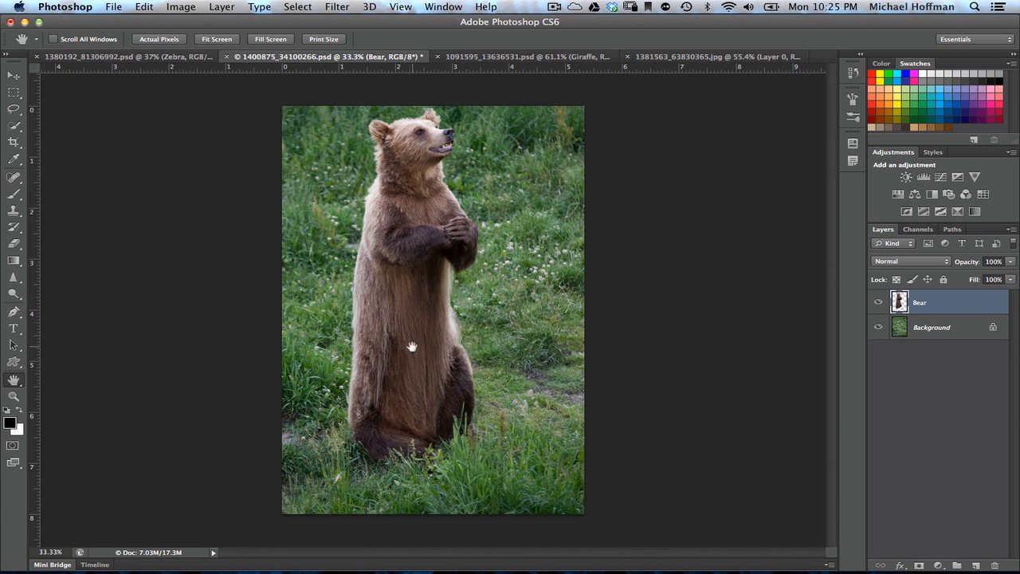
{"action": "mouse_move", "coordinate": [432, 323]}
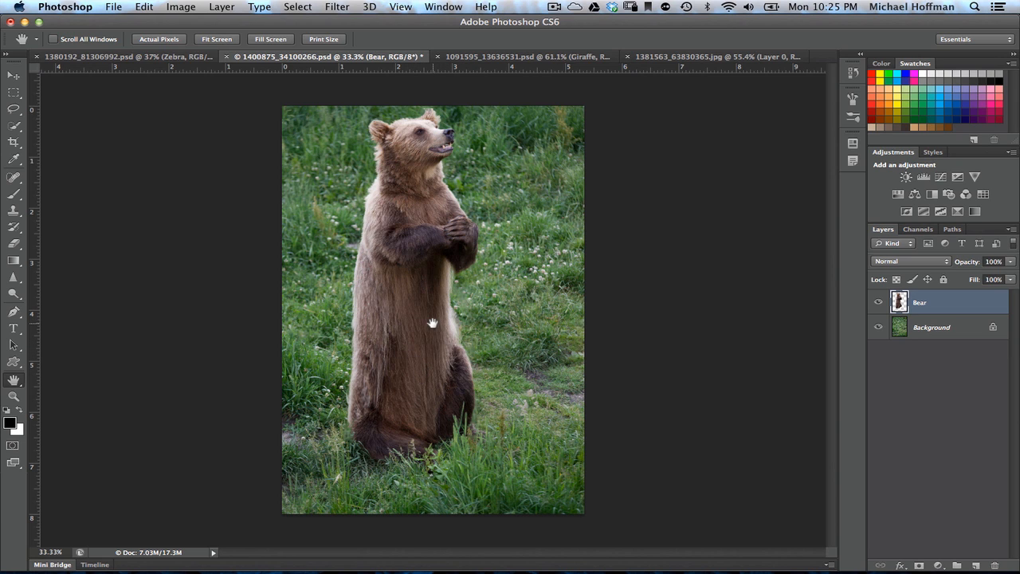
{"action": "mouse_move", "coordinate": [416, 323]}
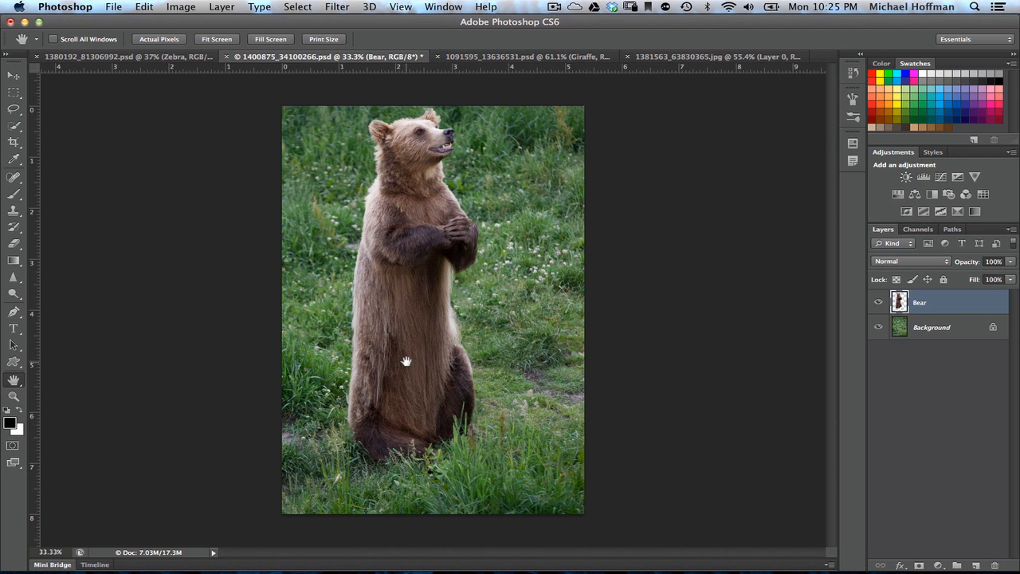
{"action": "mouse_move", "coordinate": [483, 192]}
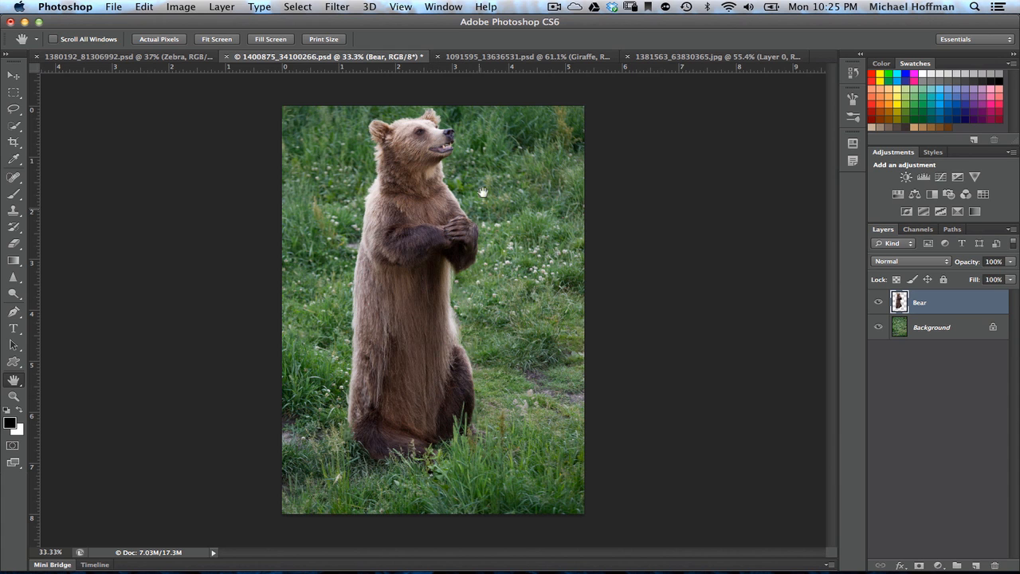
- Switch to the giraffe document and toggle the Giraffe layer's visibility off and on
{"action": "left_click", "coordinate": [519, 55]}
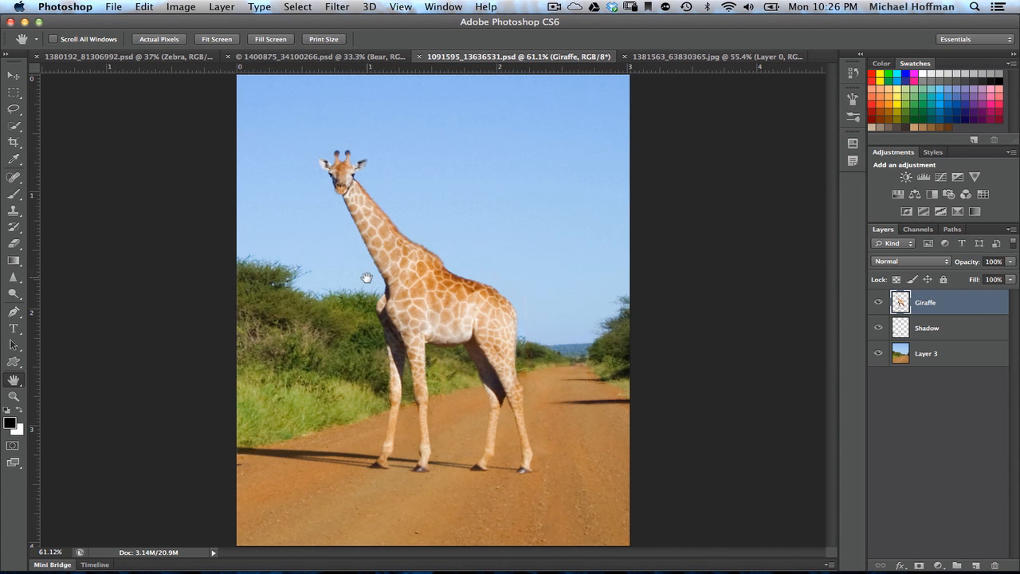
{"action": "mouse_move", "coordinate": [384, 281]}
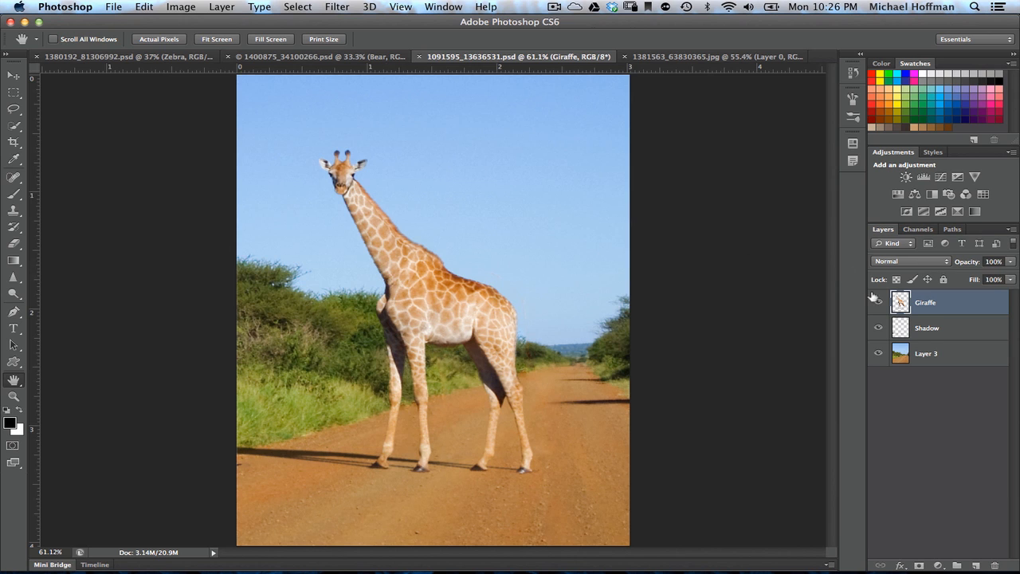
{"action": "left_click", "coordinate": [878, 302]}
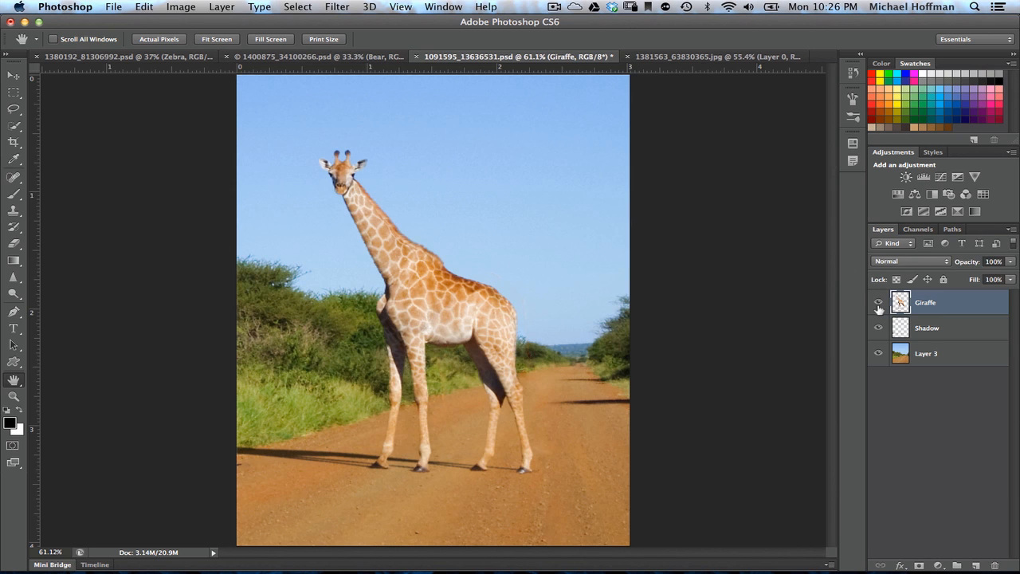
{"action": "left_click", "coordinate": [880, 302]}
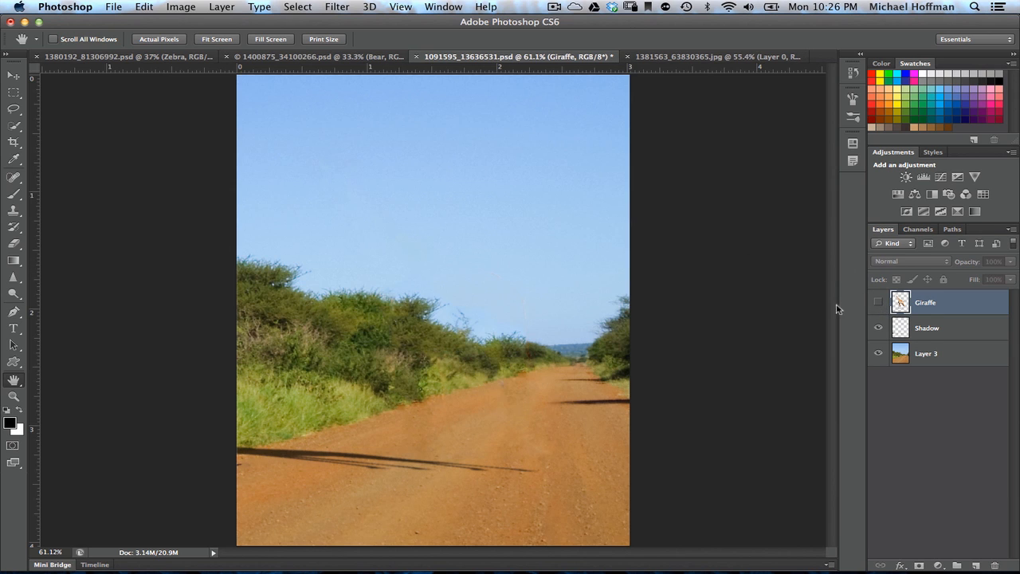
{"action": "left_click", "coordinate": [880, 302]}
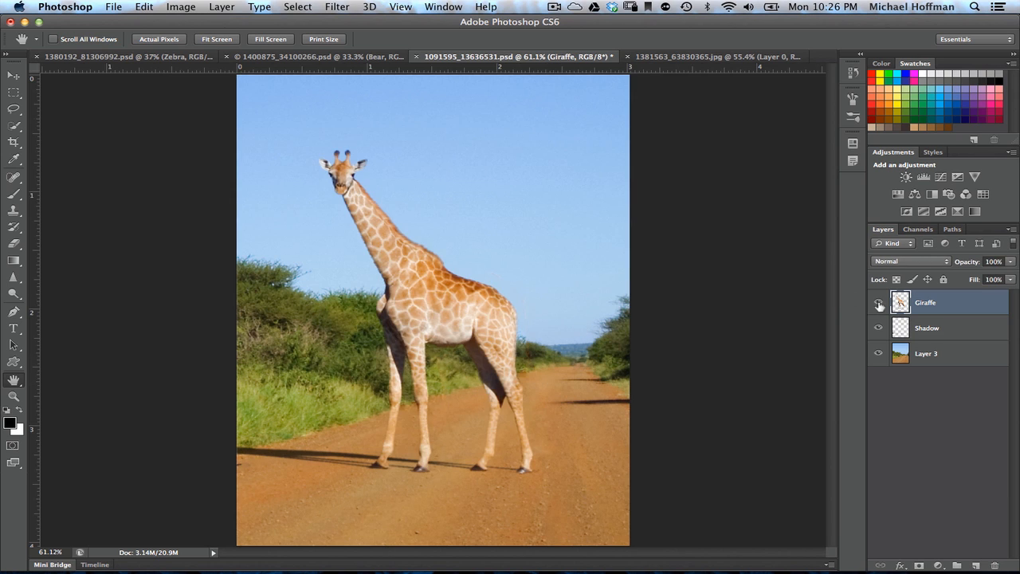
- View the Giraffe silhouette channel, then the Legs alpha channel on its own
{"action": "left_click", "coordinate": [917, 228]}
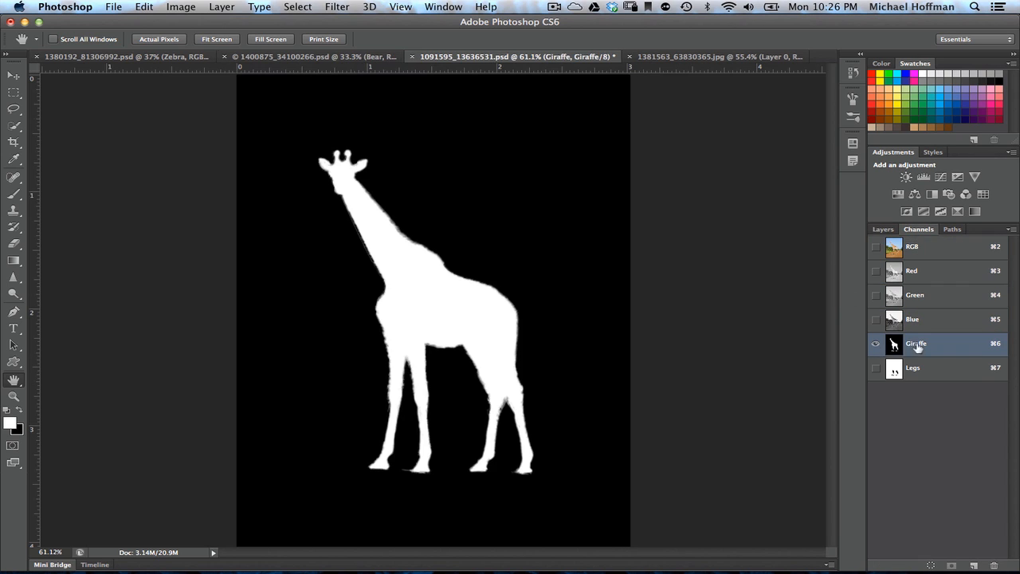
{"action": "mouse_move", "coordinate": [459, 332]}
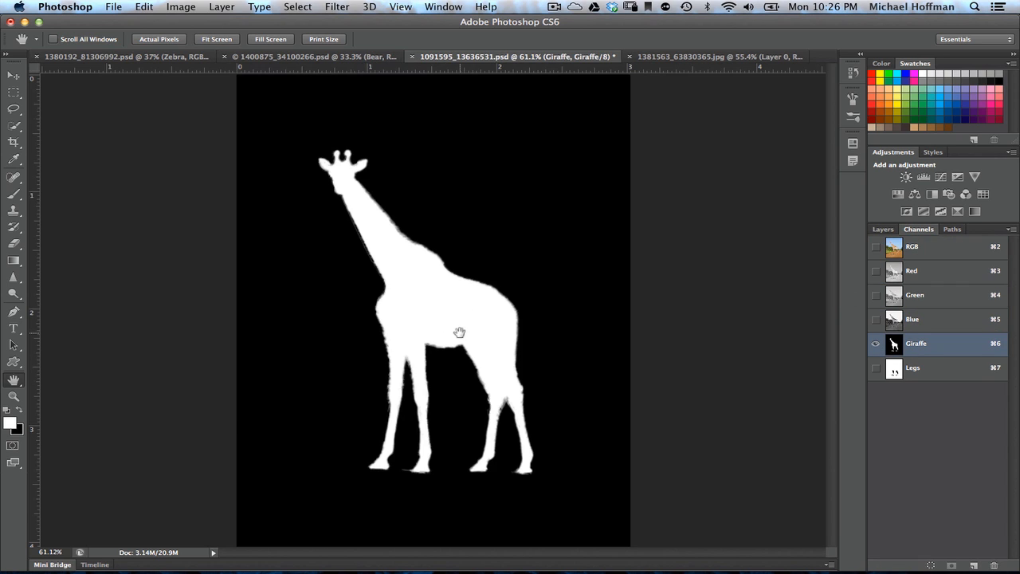
{"action": "left_click", "coordinate": [914, 367]}
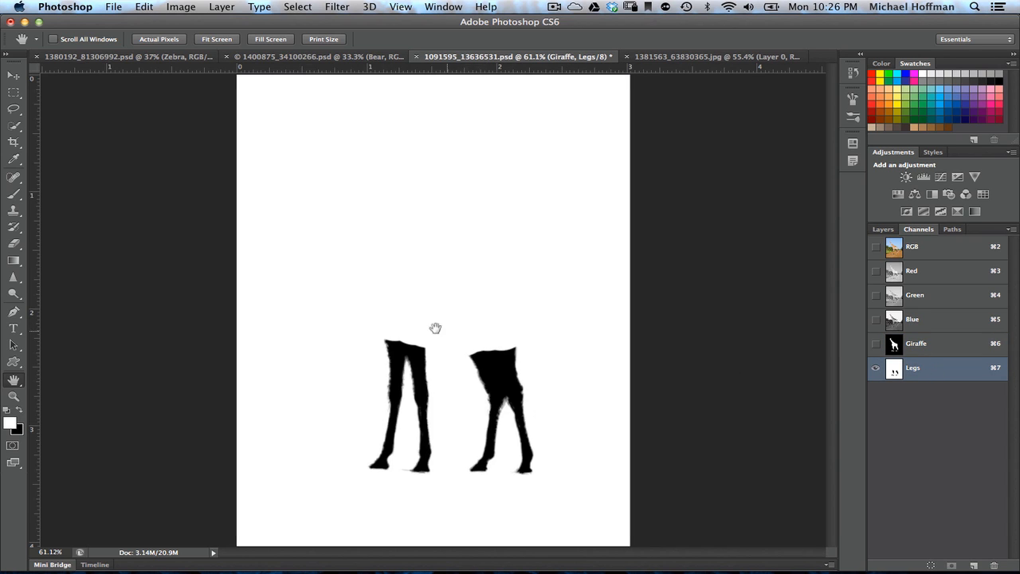
{"action": "mouse_move", "coordinate": [447, 364]}
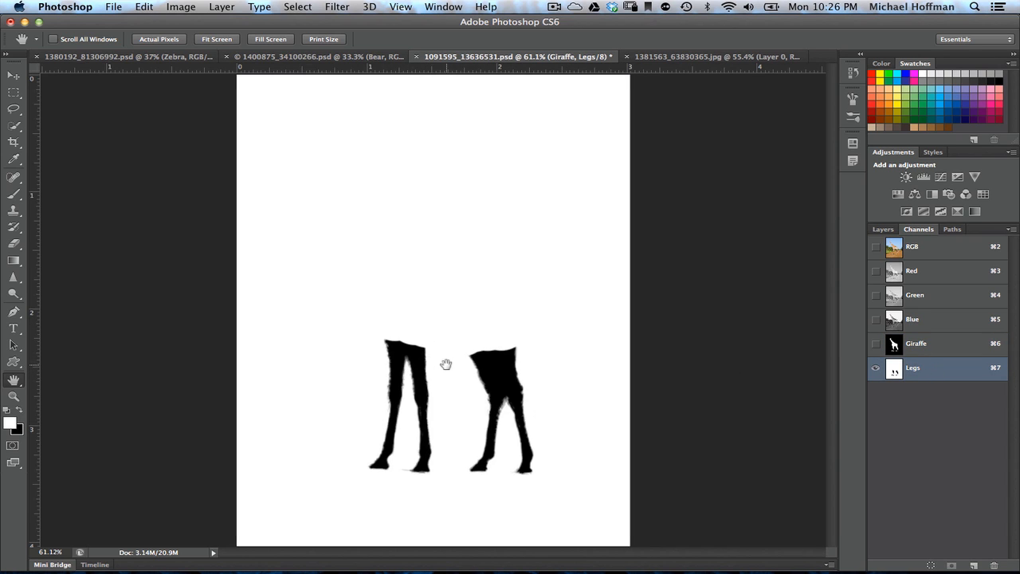
{"action": "mouse_move", "coordinate": [452, 307]}
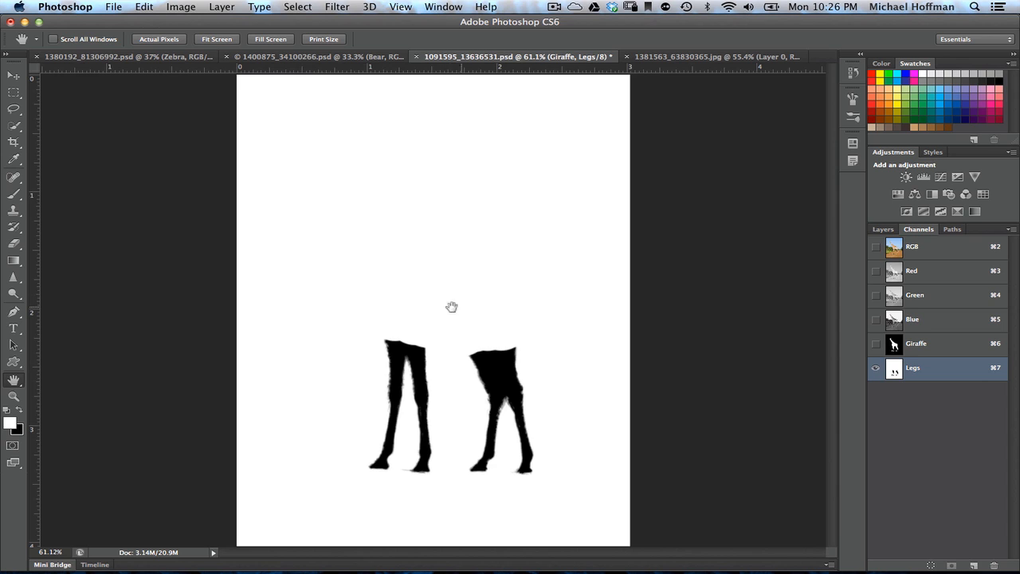
{"action": "mouse_move", "coordinate": [515, 394]}
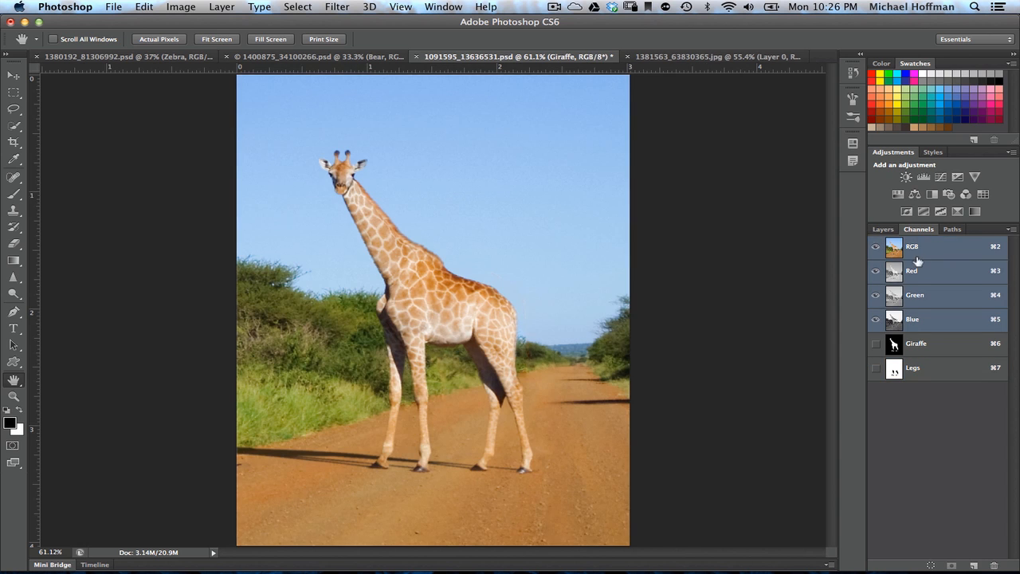
- Start Content-Aware Scale on the giraffe layer and drag the top handle down to reduce height
{"action": "left_click", "coordinate": [884, 229]}
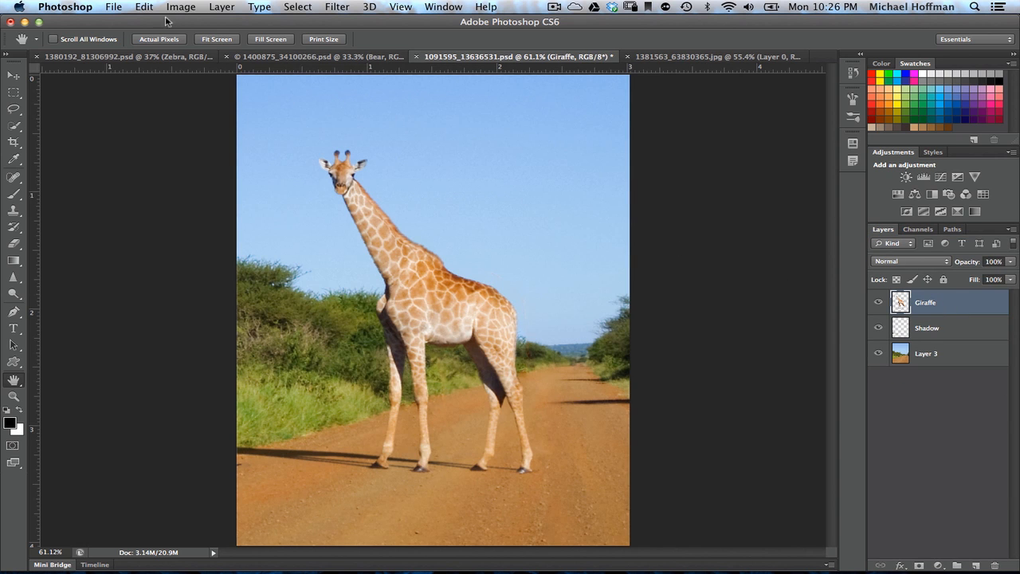
{"action": "left_click", "coordinate": [144, 7]}
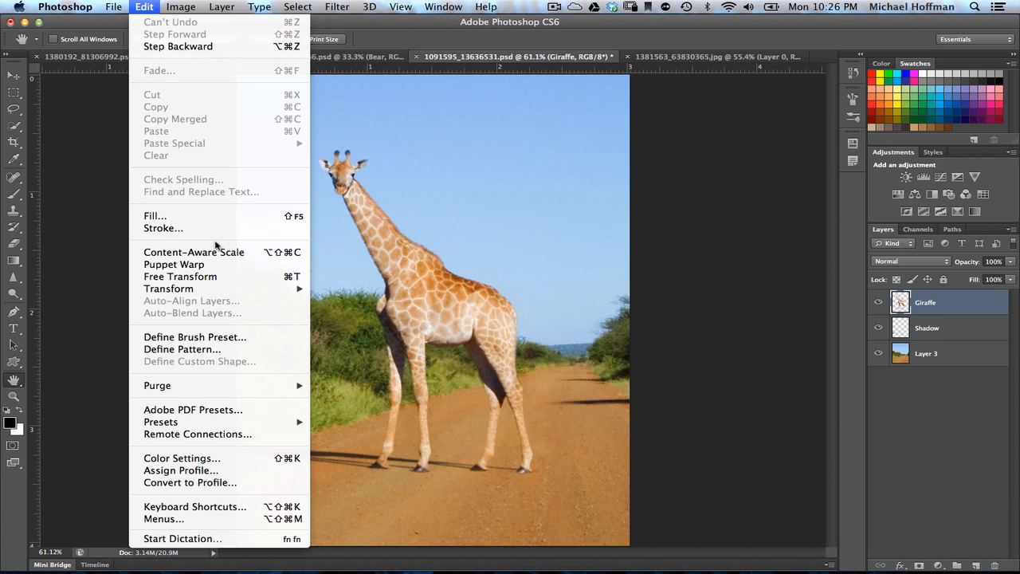
{"action": "left_click", "coordinate": [180, 276]}
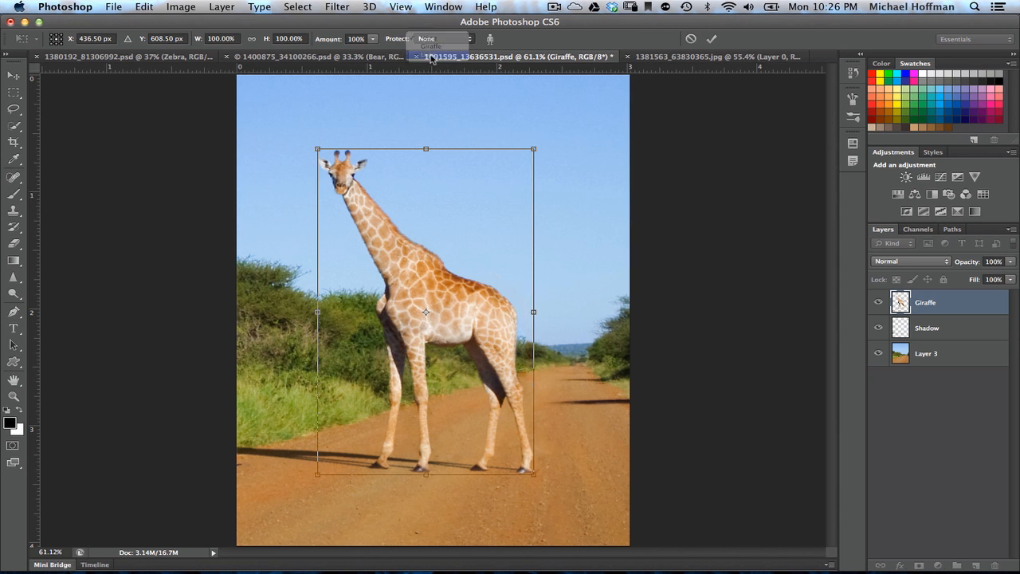
{"action": "left_click_drag", "start_coordinate": [426, 149], "coordinate": [426, 153]}
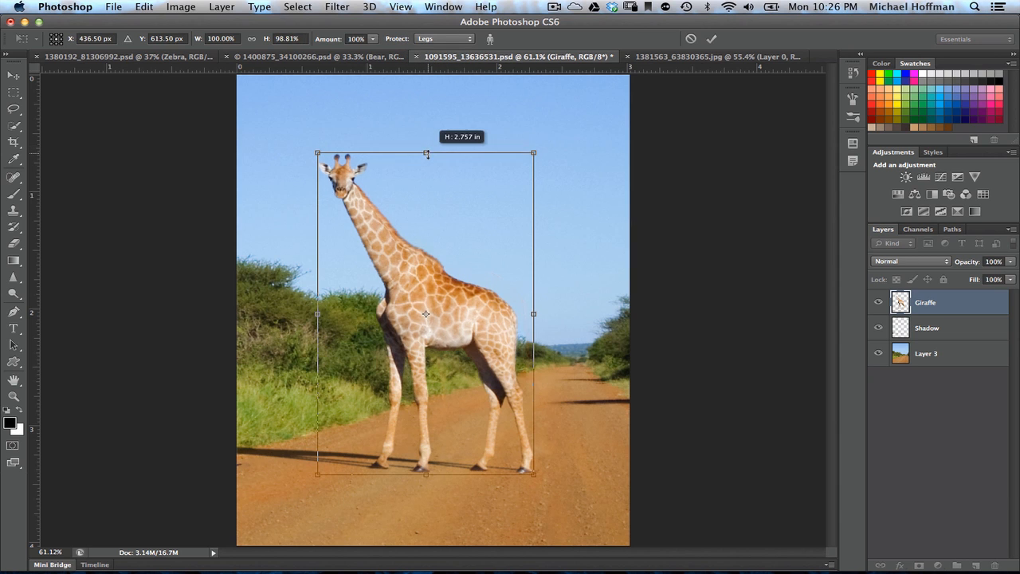